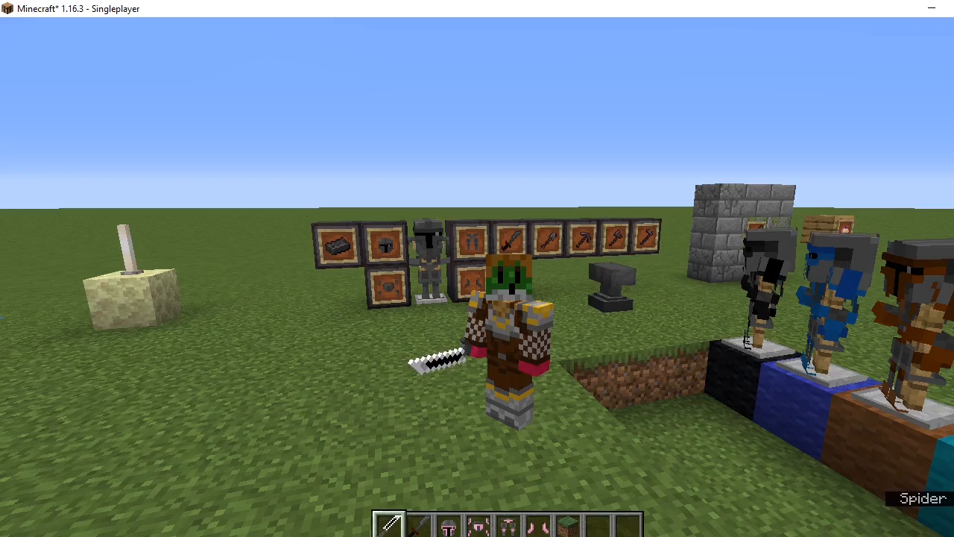
{"action": "mouse_move", "coordinate": [477, 268]}
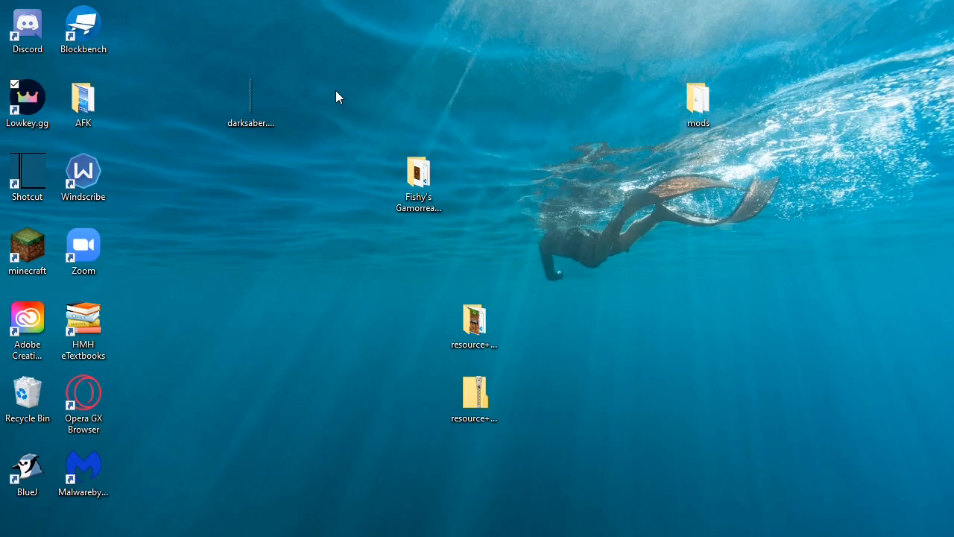
Select darksaber.png on the desktop and bring up its Open with options for Paint 3D
{"action": "left_click", "coordinate": [250, 104]}
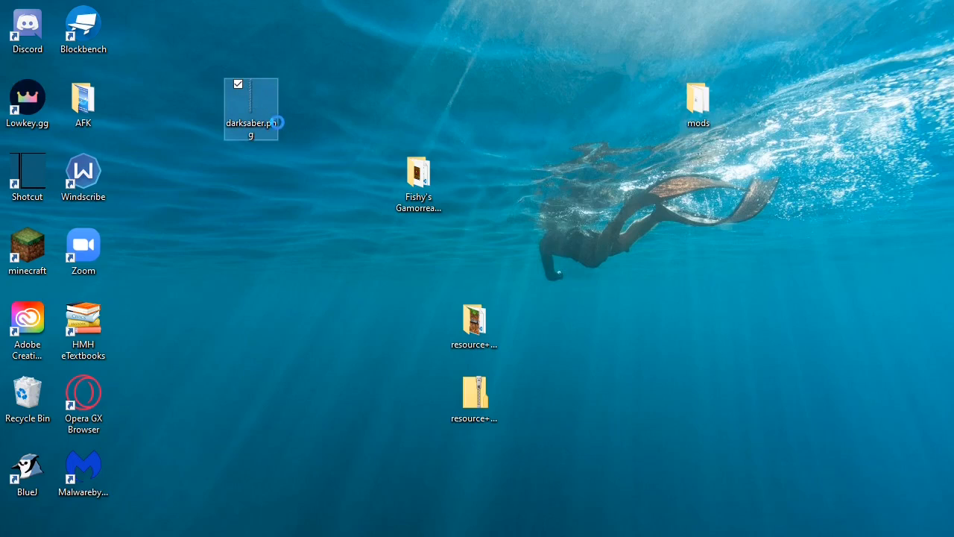
{"action": "right_click", "coordinate": [251, 107]}
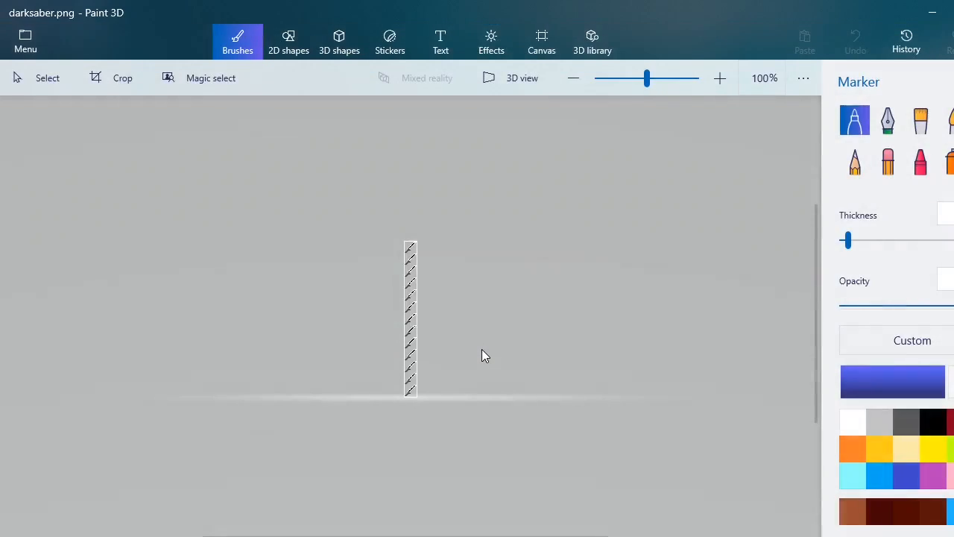
Reach the Paint 3D welcome screen offering New or Open
{"action": "left_click", "coordinate": [719, 78]}
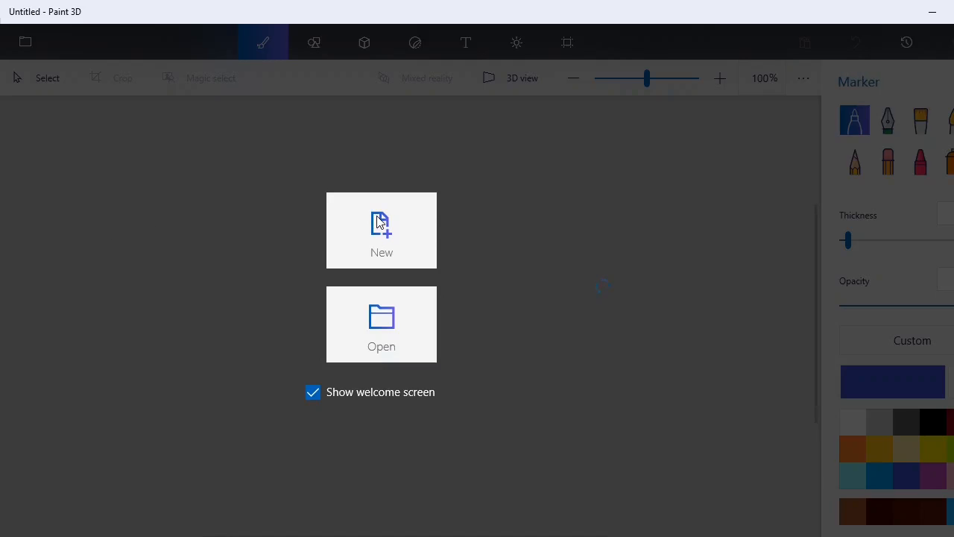
Create a new image and resize its canvas to 16 px wide and square, zoomed in
{"action": "left_click", "coordinate": [381, 230]}
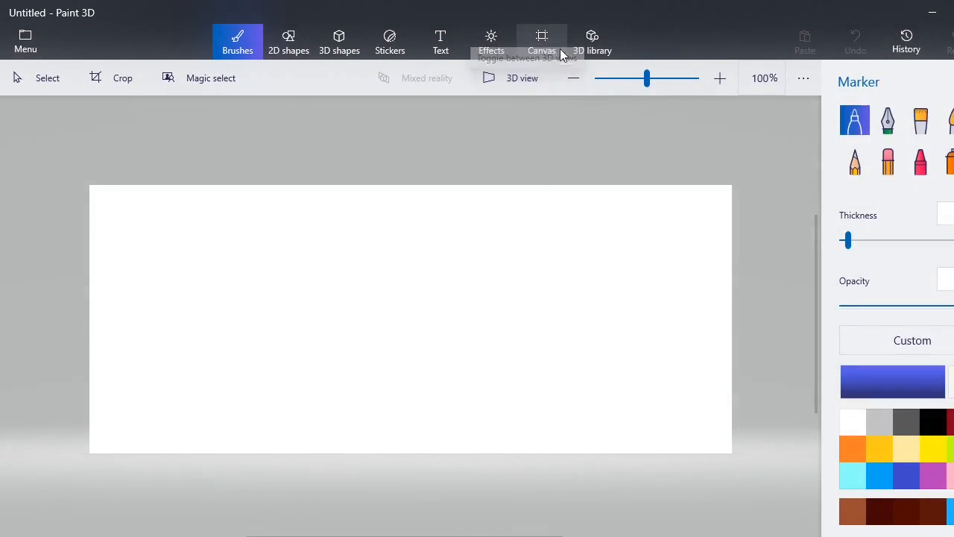
{"action": "left_click", "coordinate": [542, 42]}
{"action": "type", "text": "1"}
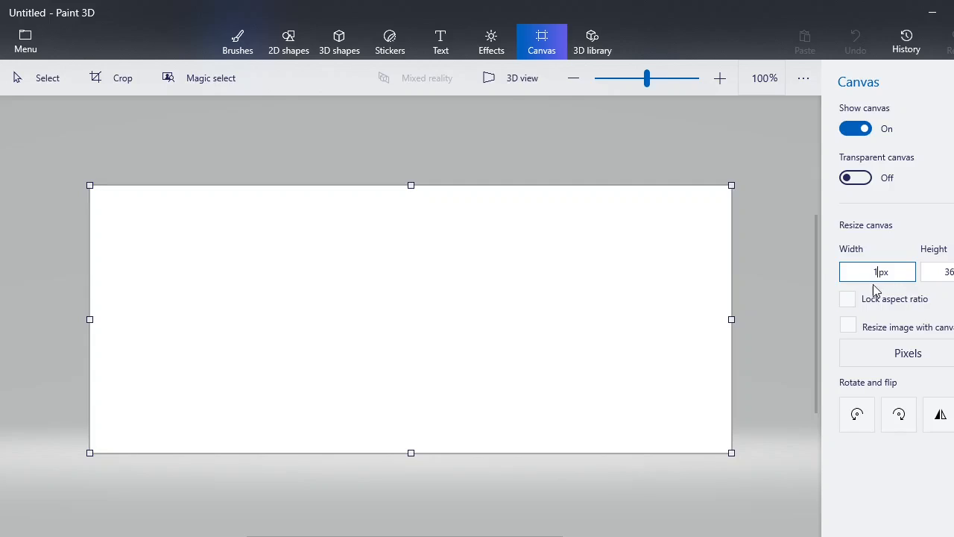
{"action": "type", "text": "6"}
{"action": "left_click", "coordinate": [938, 271]}
{"action": "type", "text": "1"}
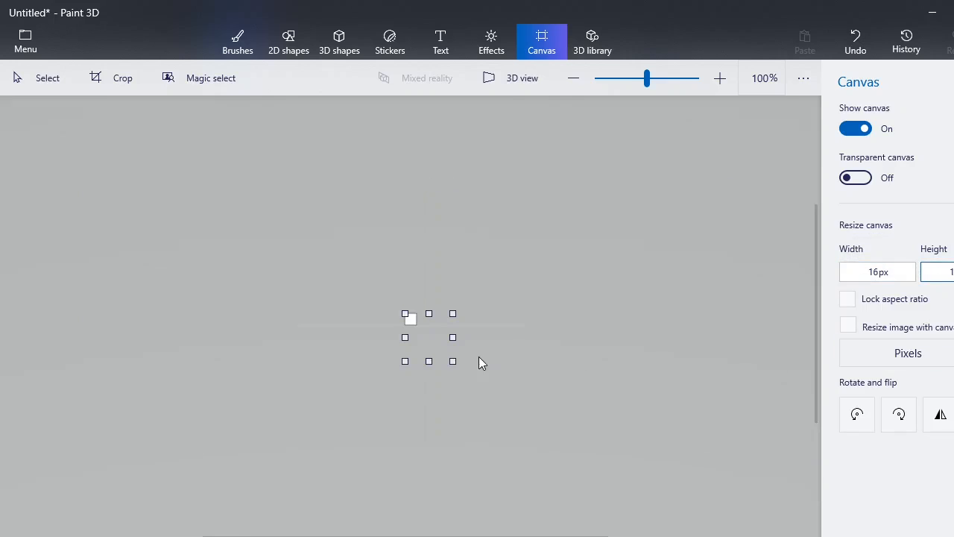
{"action": "left_click", "coordinate": [719, 78]}
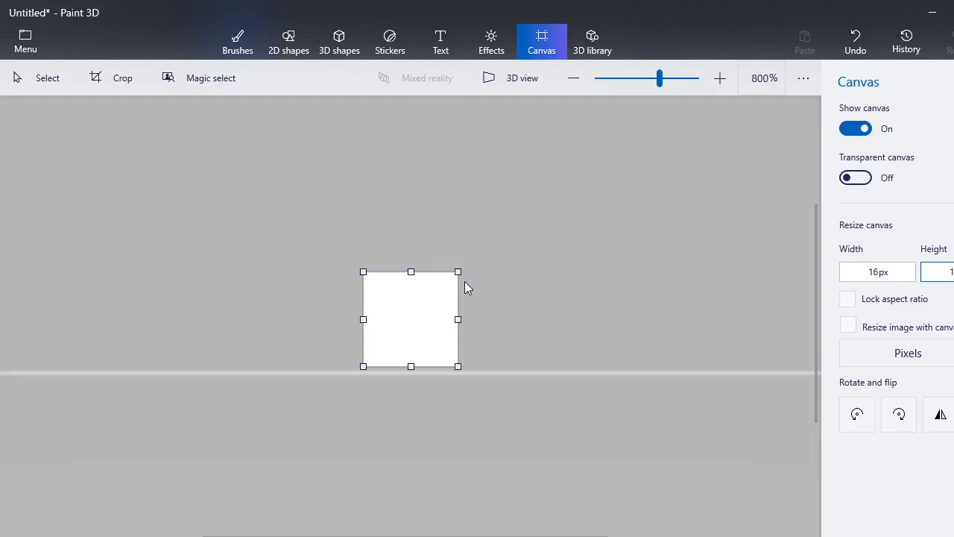
{"action": "mouse_move", "coordinate": [458, 306]}
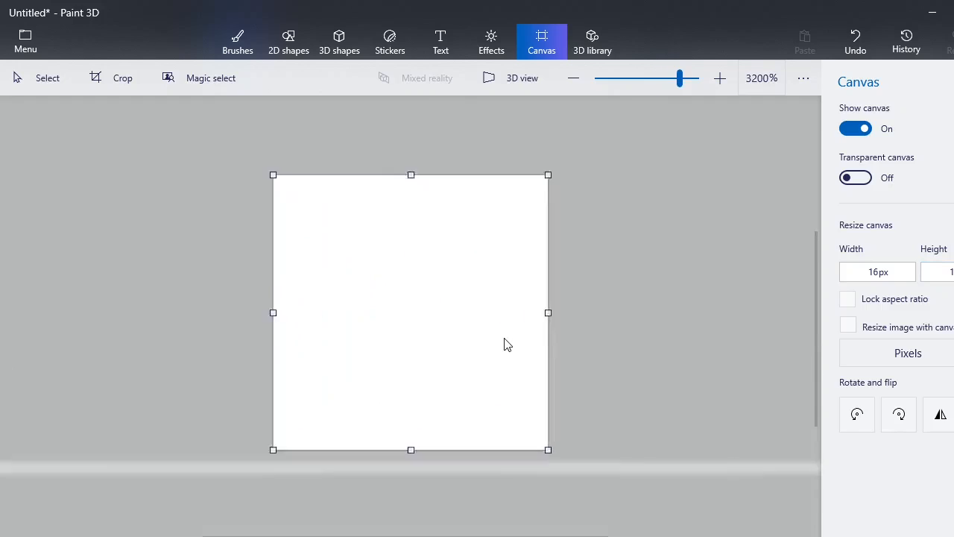
Turn on Transparent canvas for the new 16 px canvas
{"action": "left_click", "coordinate": [237, 42]}
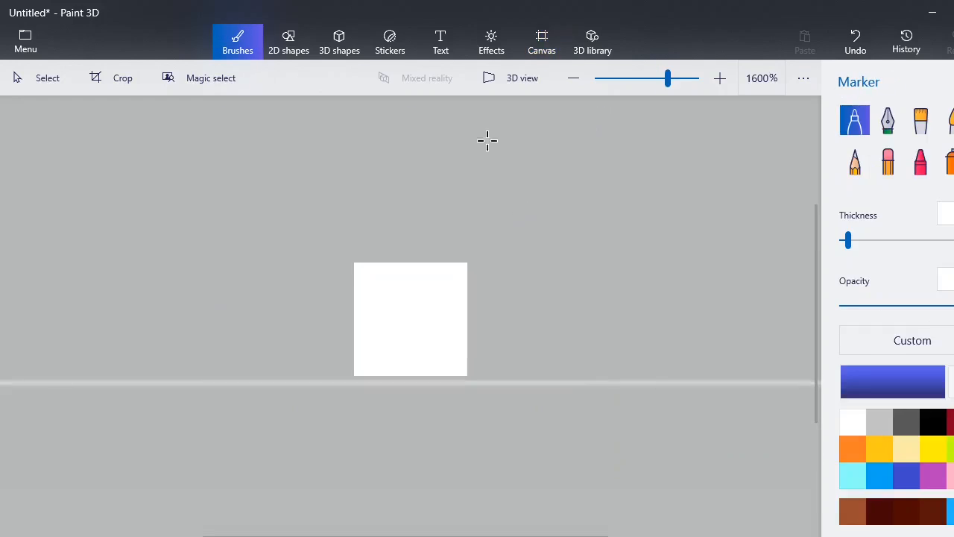
{"action": "left_click", "coordinate": [542, 41]}
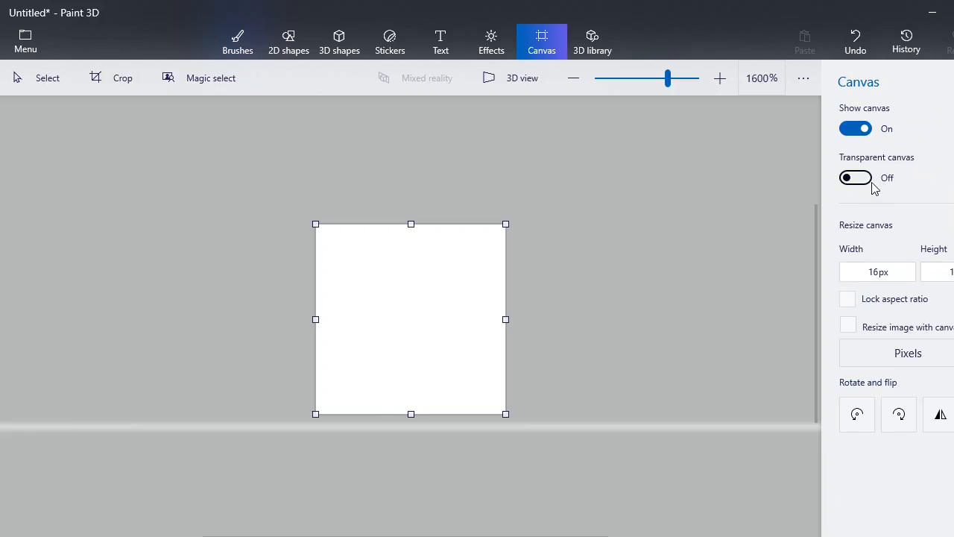
{"action": "left_click", "coordinate": [856, 176]}
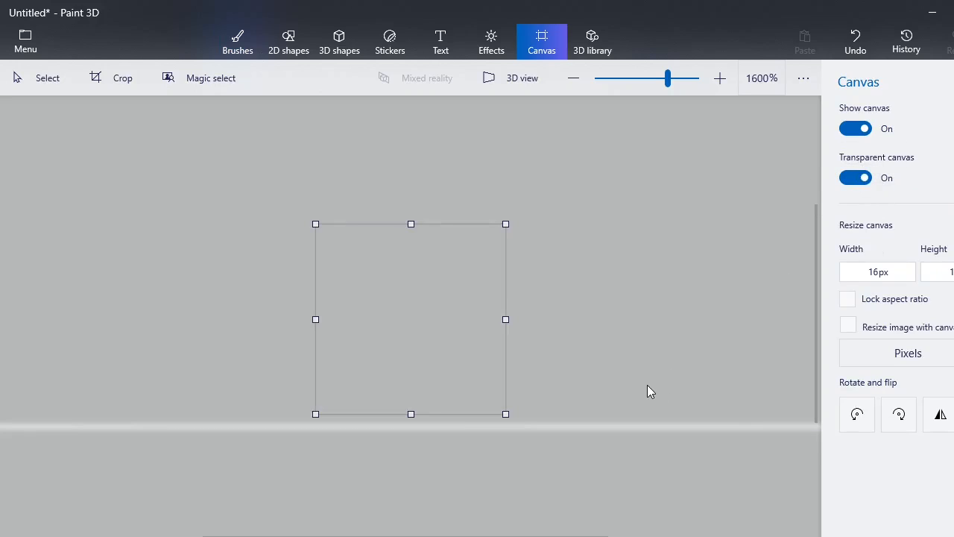
{"action": "mouse_move", "coordinate": [659, 401]}
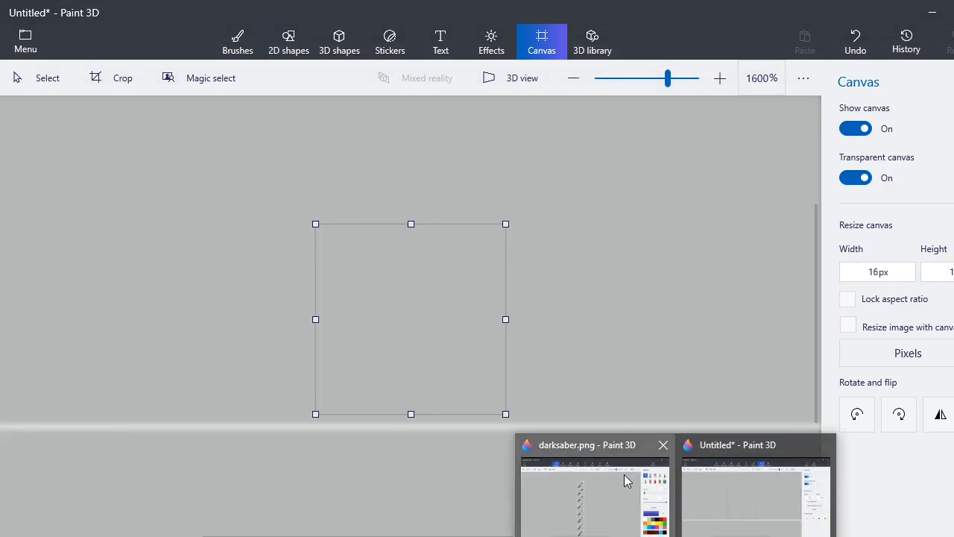
Copy the top sword frame from the darksaber texture image
{"action": "left_click", "coordinate": [237, 40]}
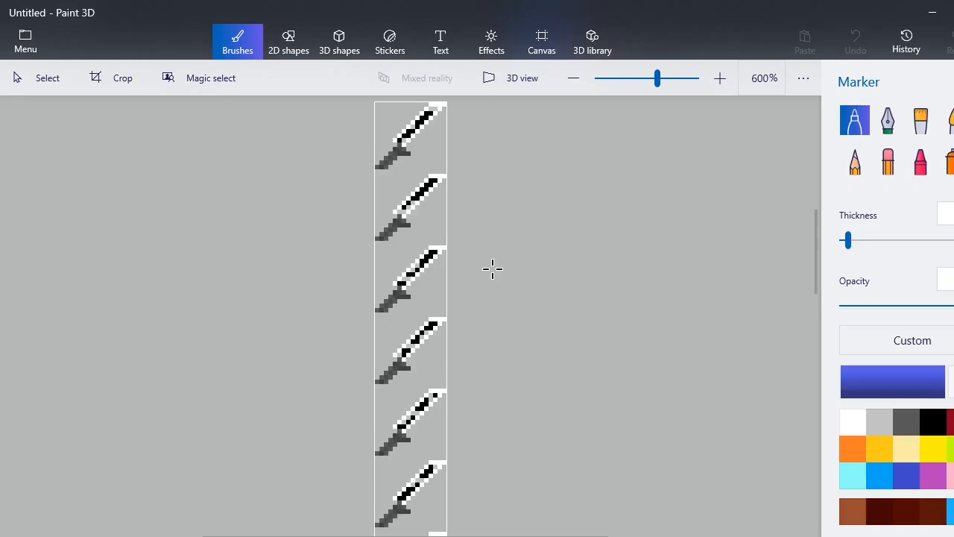
{"action": "scroll", "scroll_direction": "down", "scroll_amount": 3}
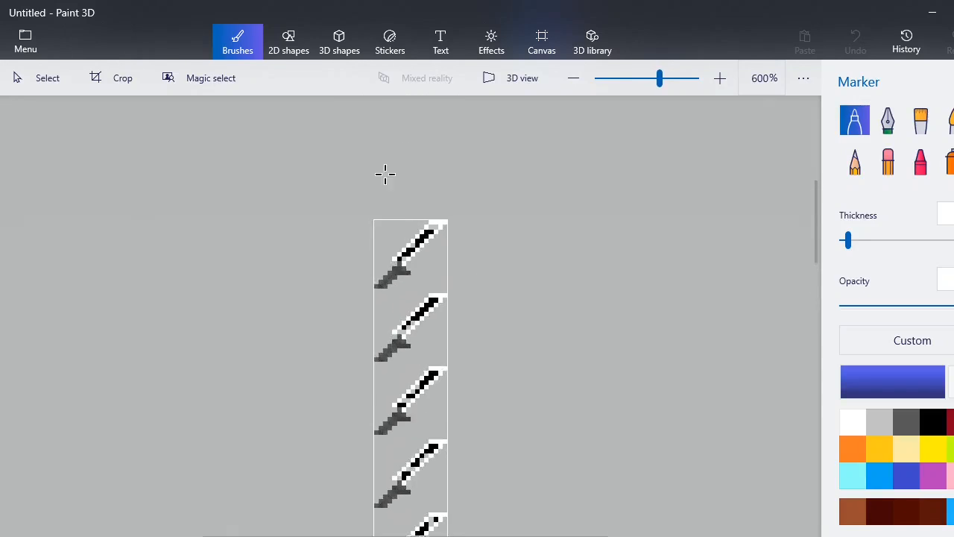
{"action": "left_click", "coordinate": [719, 77]}
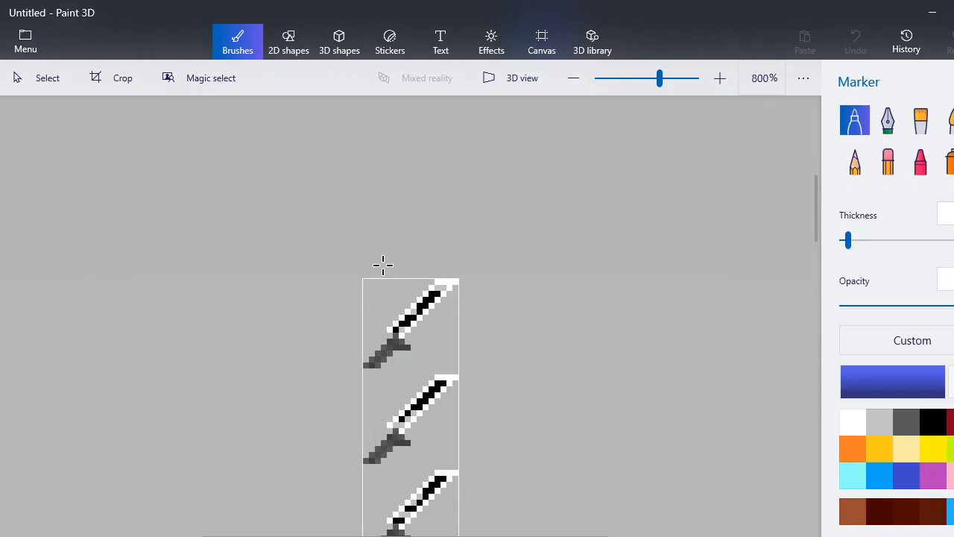
{"action": "mouse_move", "coordinate": [423, 279]}
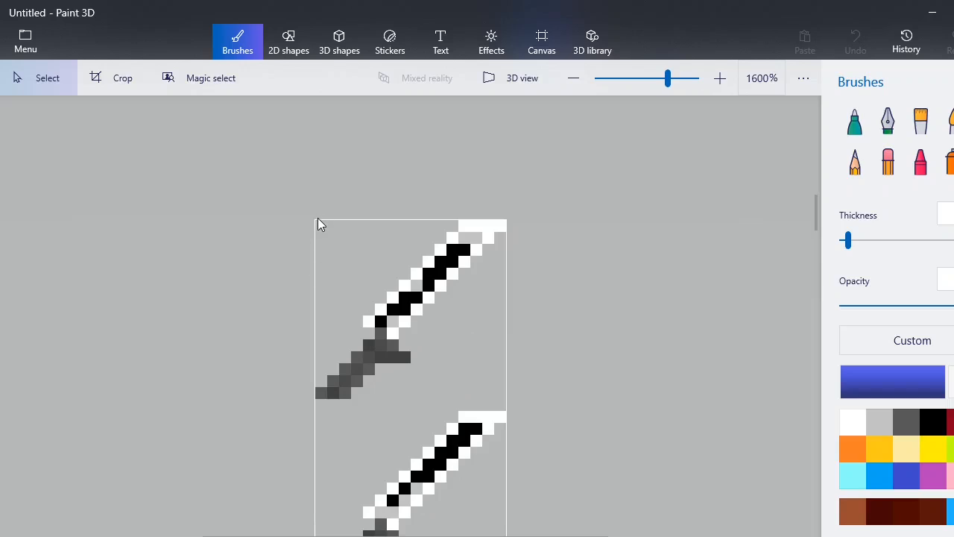
{"action": "left_click_drag", "start_coordinate": [319, 225], "coordinate": [515, 404]}
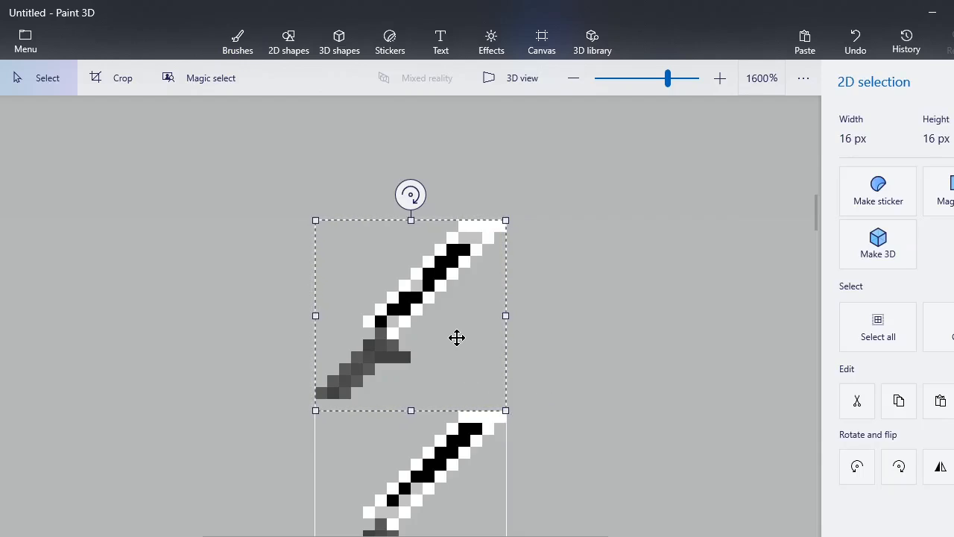
{"action": "right_click", "coordinate": [456, 337]}
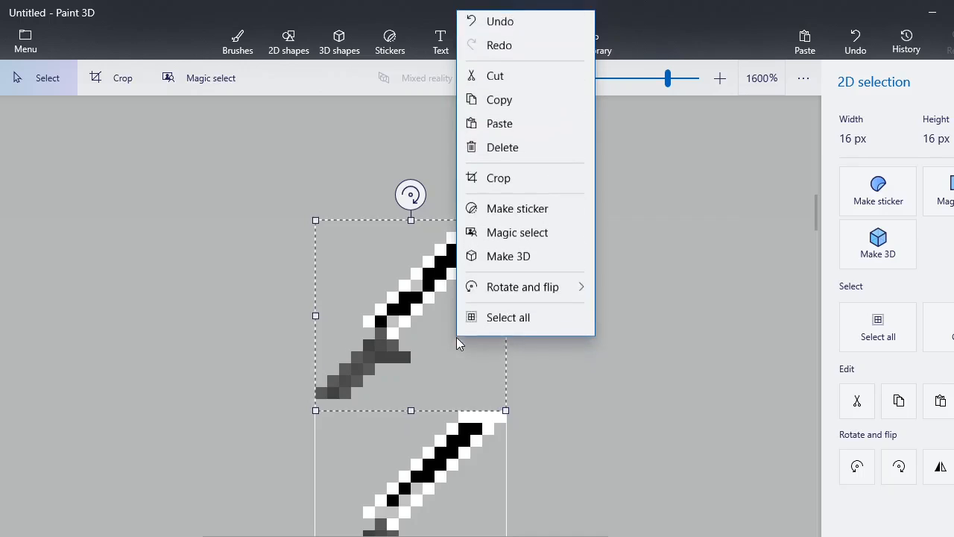
{"action": "left_click", "coordinate": [686, 400]}
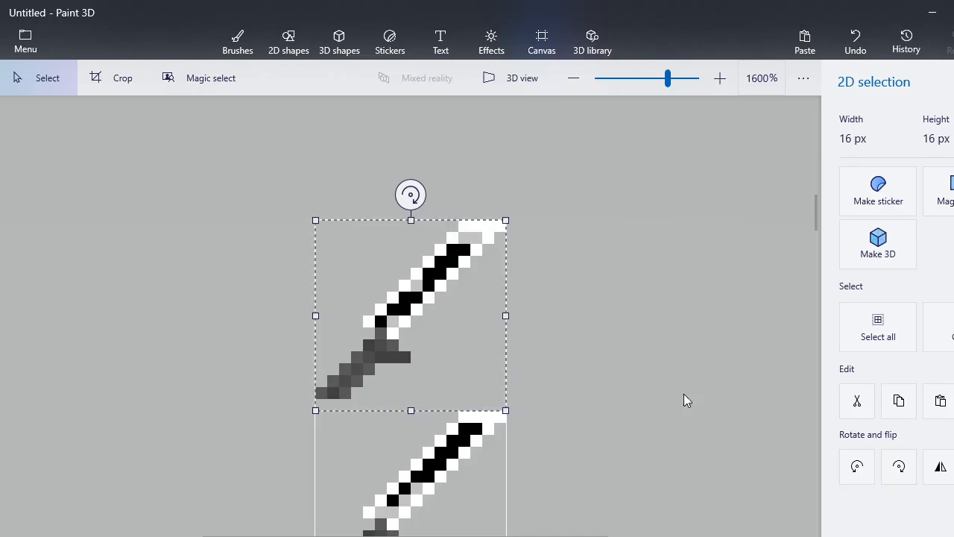
Paste the sword frame onto the 16 px transparent canvas and place it
{"action": "left_click", "coordinate": [541, 41]}
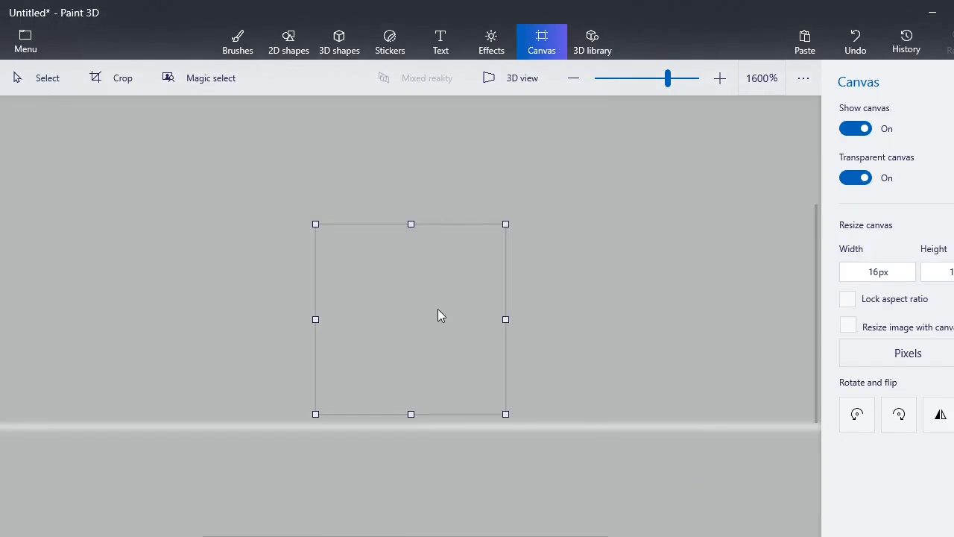
{"action": "mouse_move", "coordinate": [611, 397]}
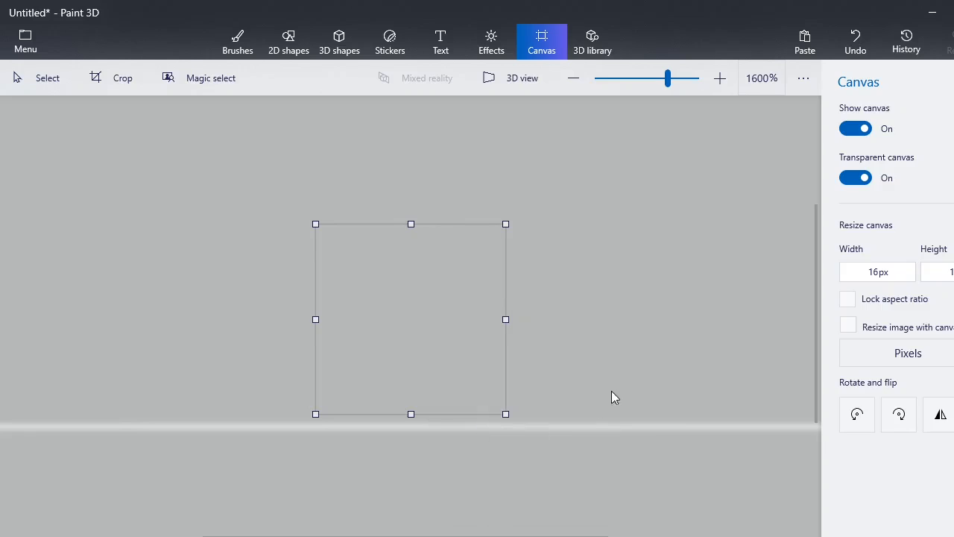
{"action": "left_click", "coordinate": [48, 78]}
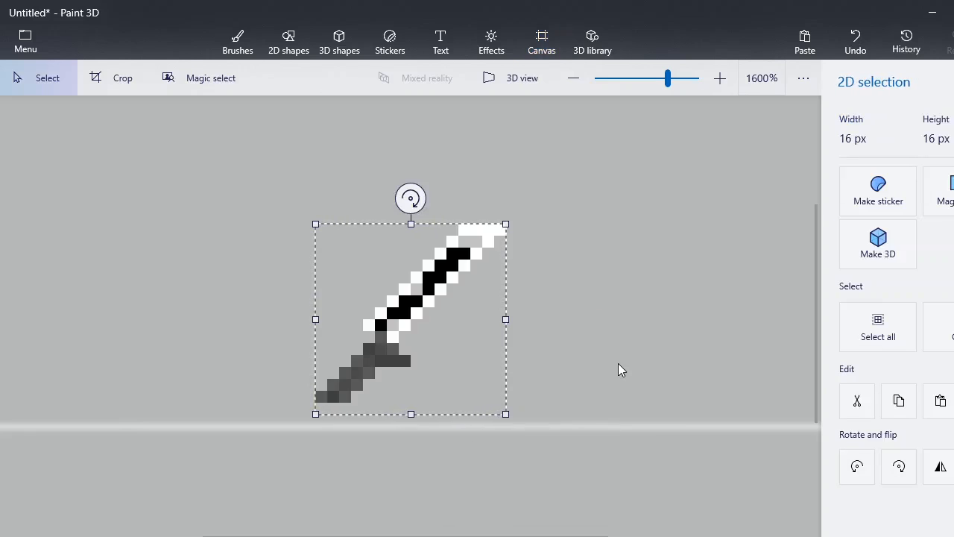
{"action": "left_click", "coordinate": [541, 42]}
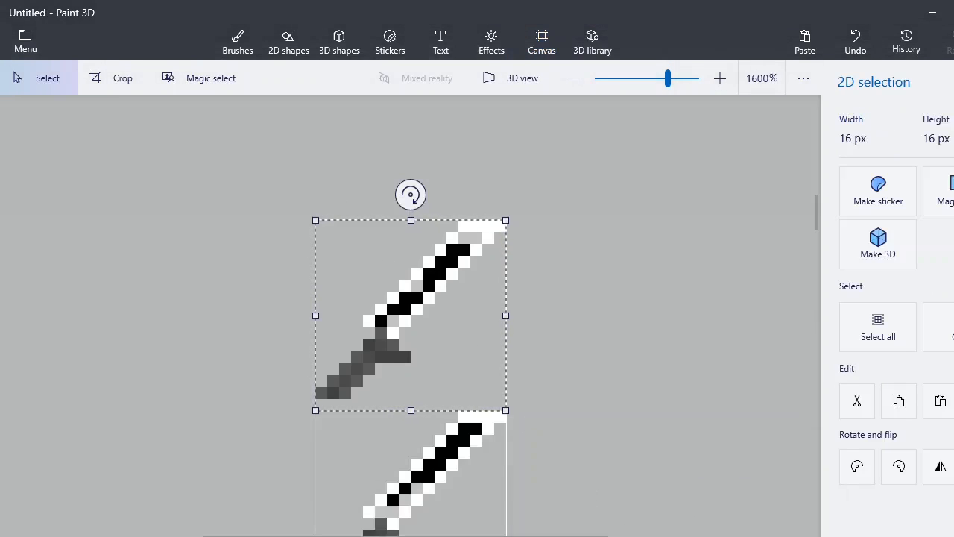
{"action": "left_click", "coordinate": [541, 41]}
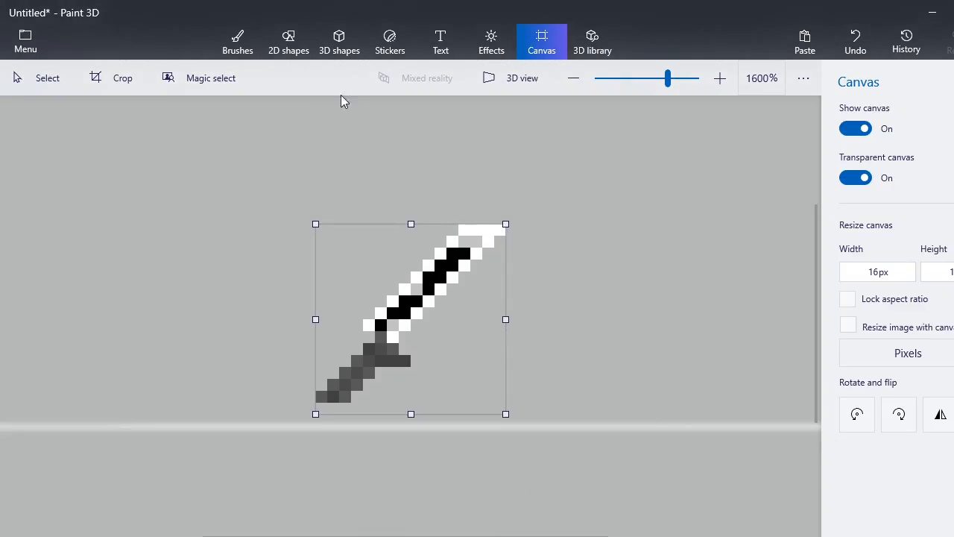
{"action": "left_click", "coordinate": [237, 42]}
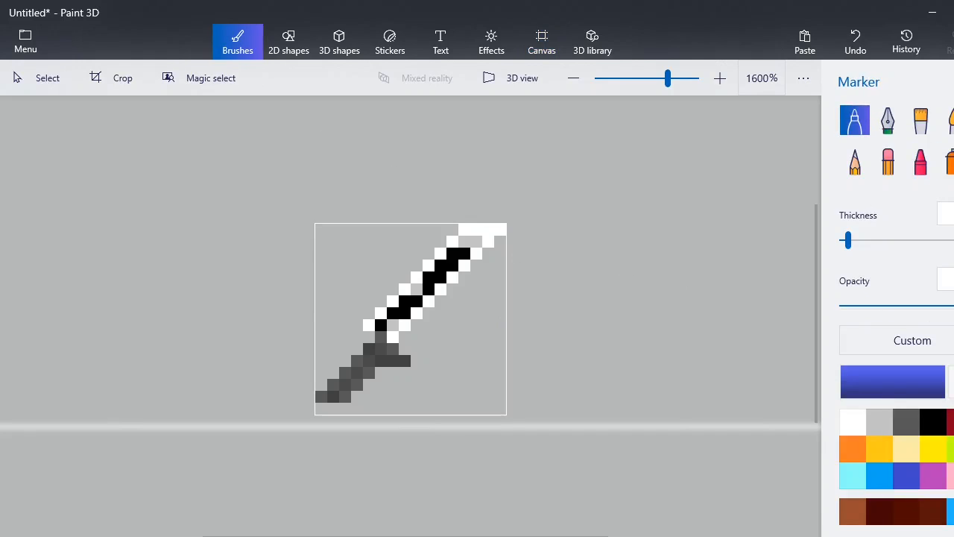
Paint all transparent pixels around the sword dark red with the pixel pen
{"action": "left_click", "coordinate": [855, 120]}
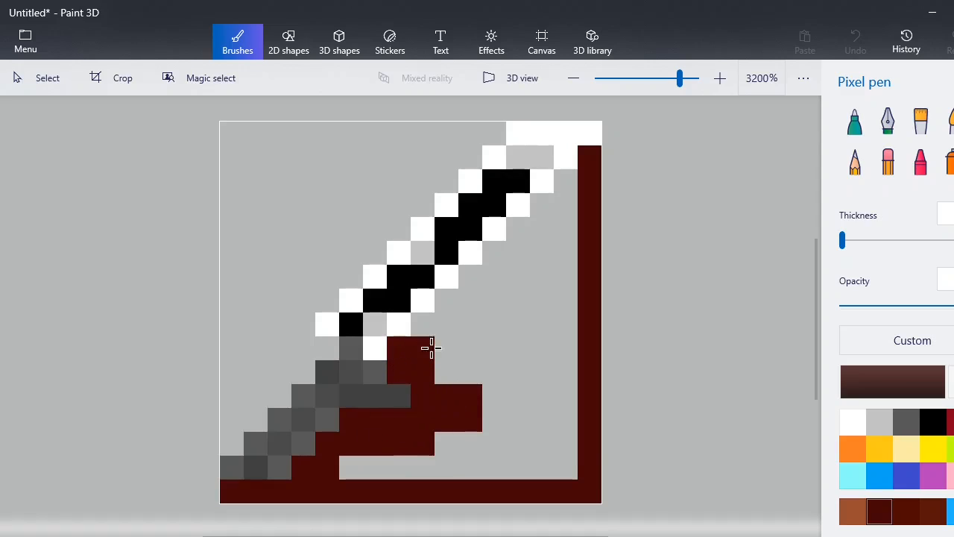
{"action": "left_click_drag", "start_coordinate": [431, 347], "coordinate": [519, 271]}
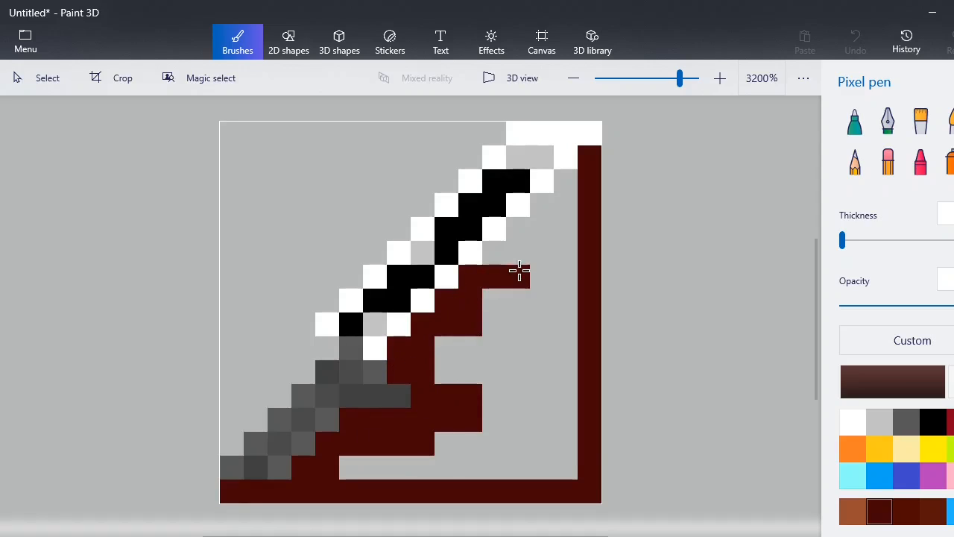
{"action": "left_click", "coordinate": [525, 231]}
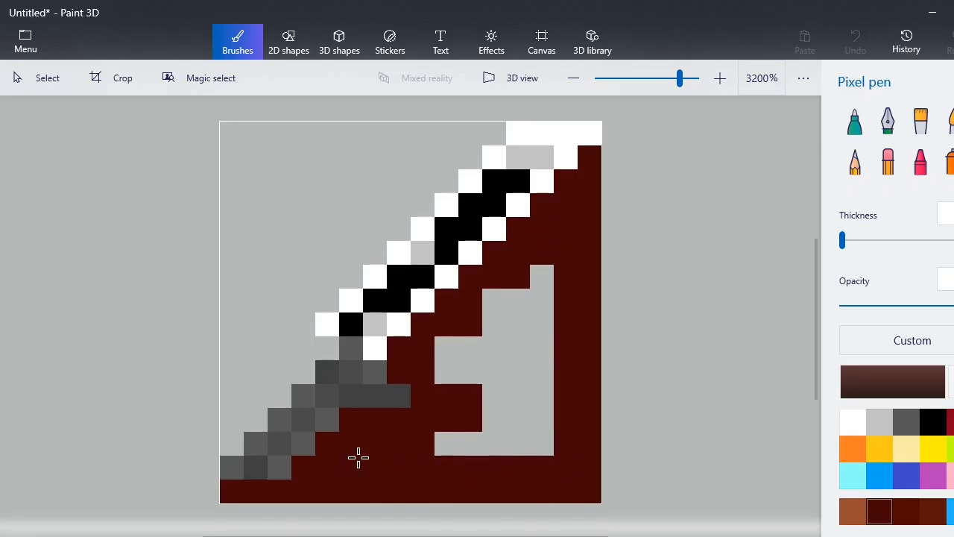
{"action": "left_click", "coordinate": [573, 77]}
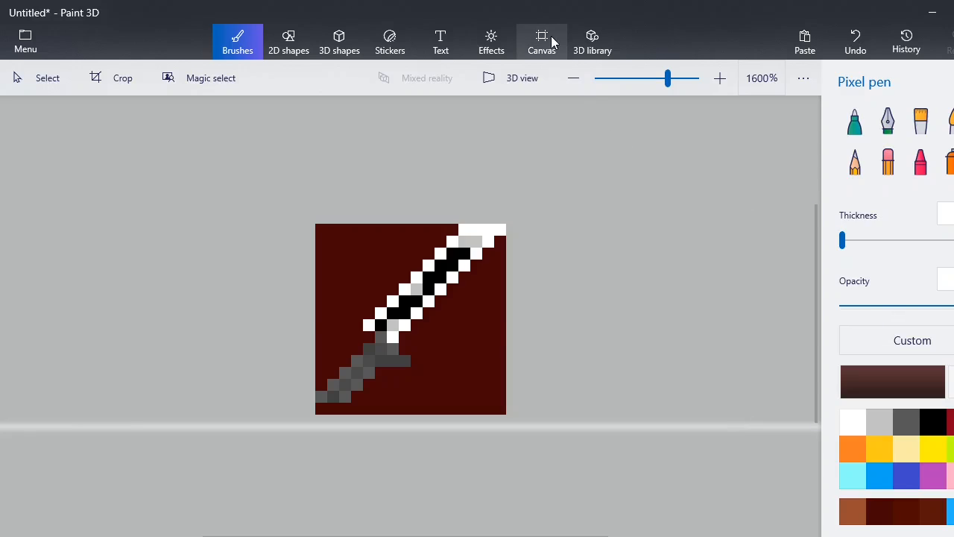
Resize the canvas to 400 px wide with Resize image with canvas enabled
{"action": "left_click", "coordinate": [541, 41]}
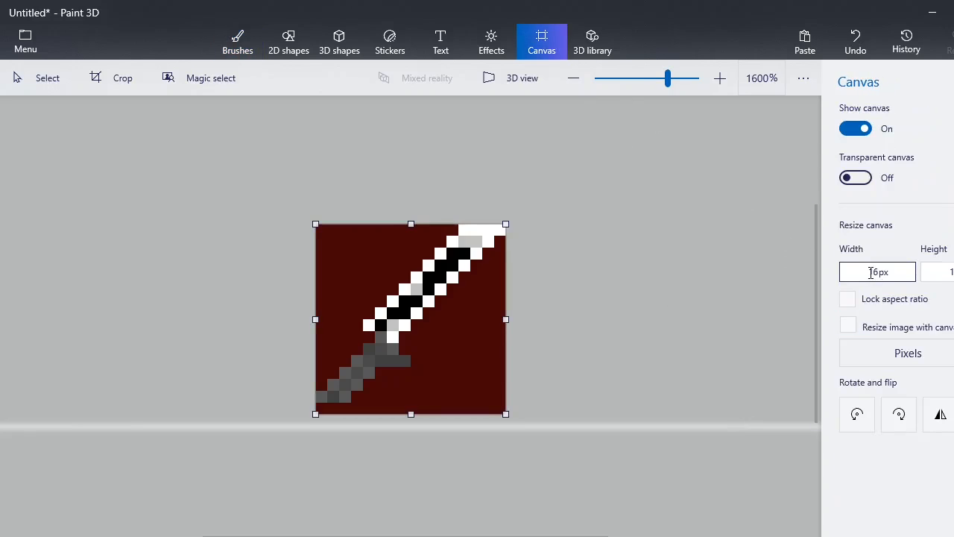
{"action": "left_click", "coordinate": [877, 271]}
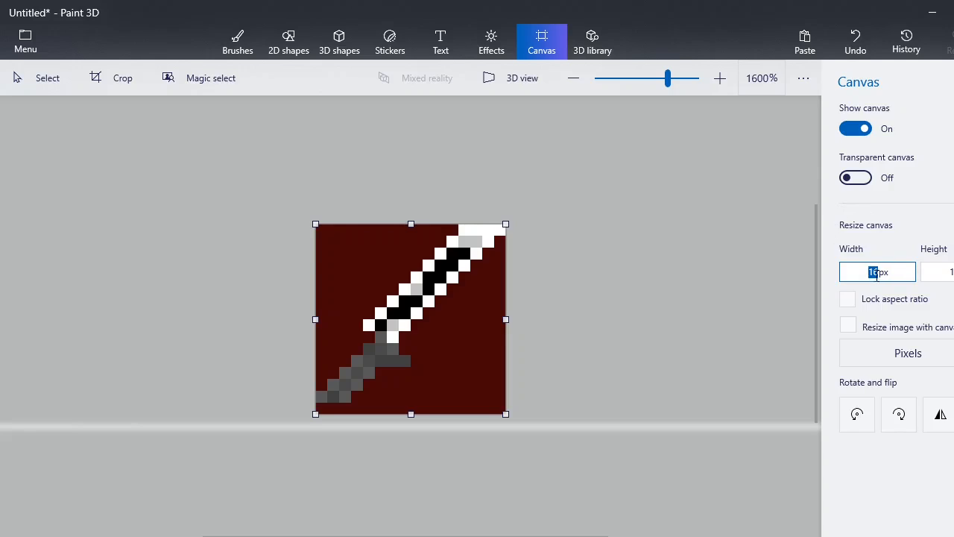
{"action": "left_click", "coordinate": [847, 323]}
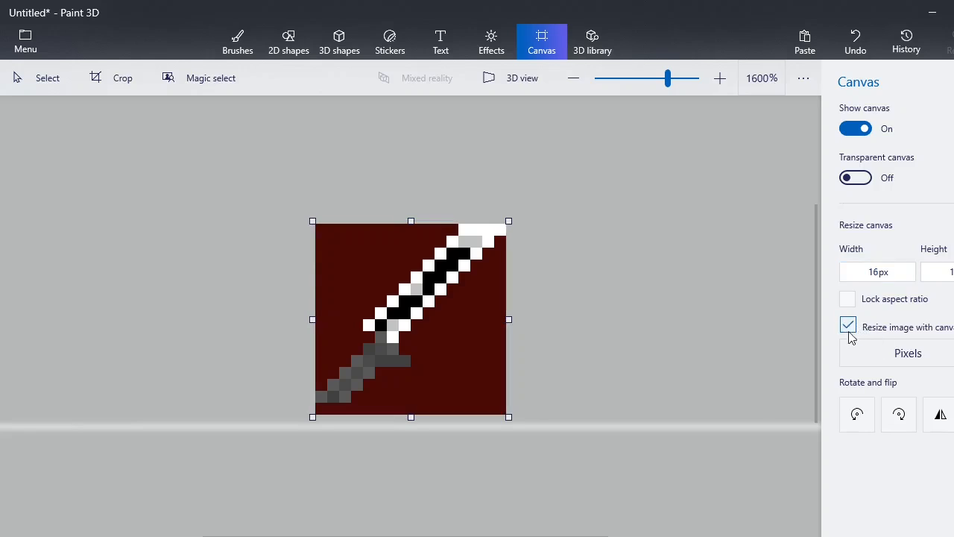
{"action": "left_click", "coordinate": [877, 271]}
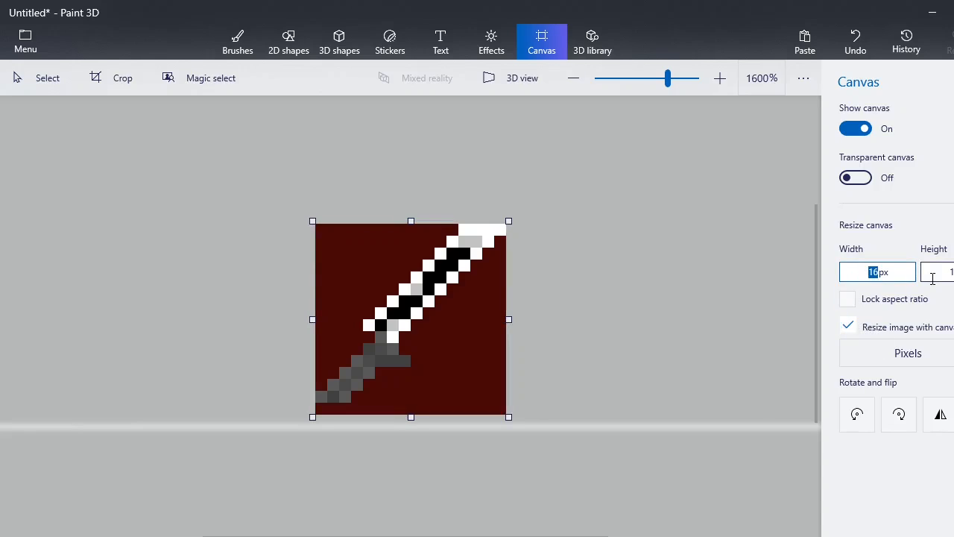
{"action": "type", "text": "400"}
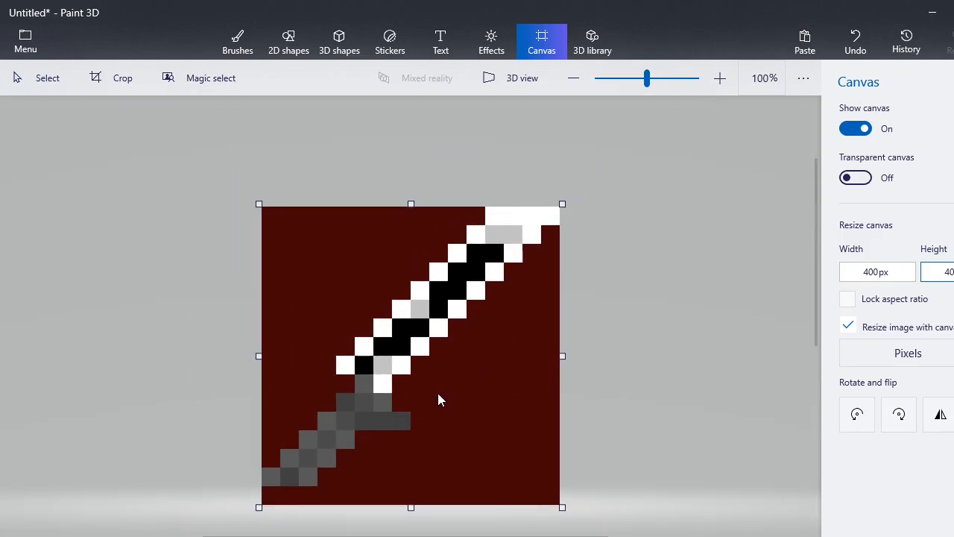
{"action": "left_click", "coordinate": [237, 42]}
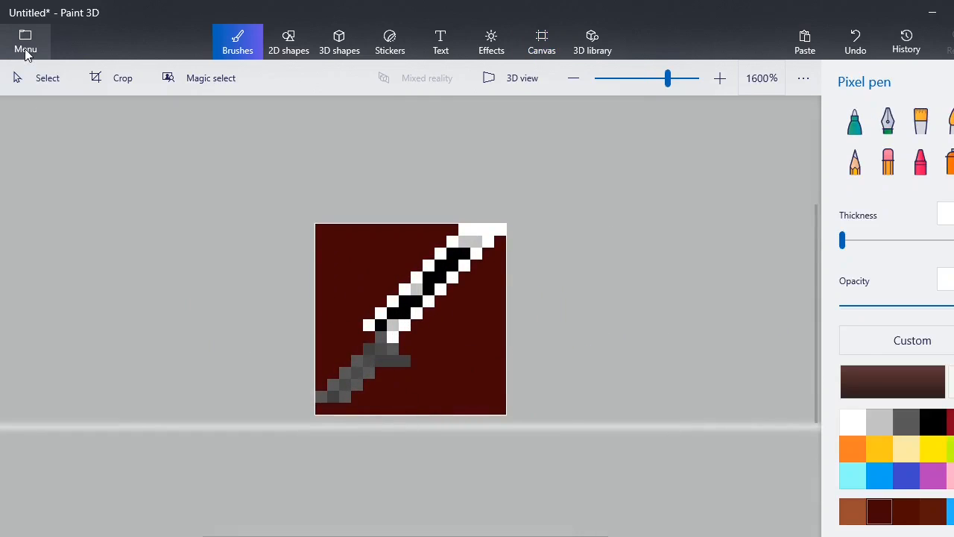
Save a copy as an image and browse the DS folder holding frames DS1 to DS13
{"action": "left_click", "coordinate": [25, 42]}
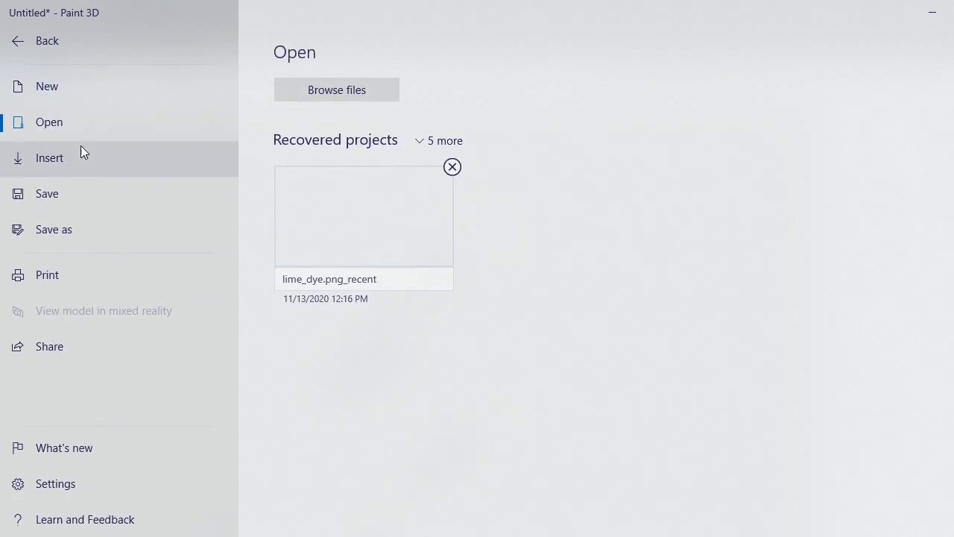
{"action": "left_click", "coordinate": [54, 230]}
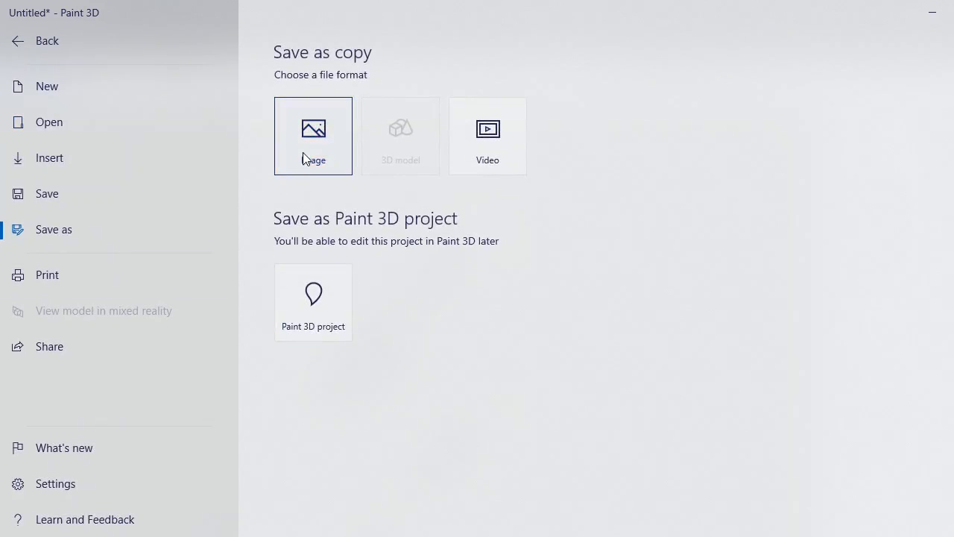
{"action": "left_click", "coordinate": [314, 136]}
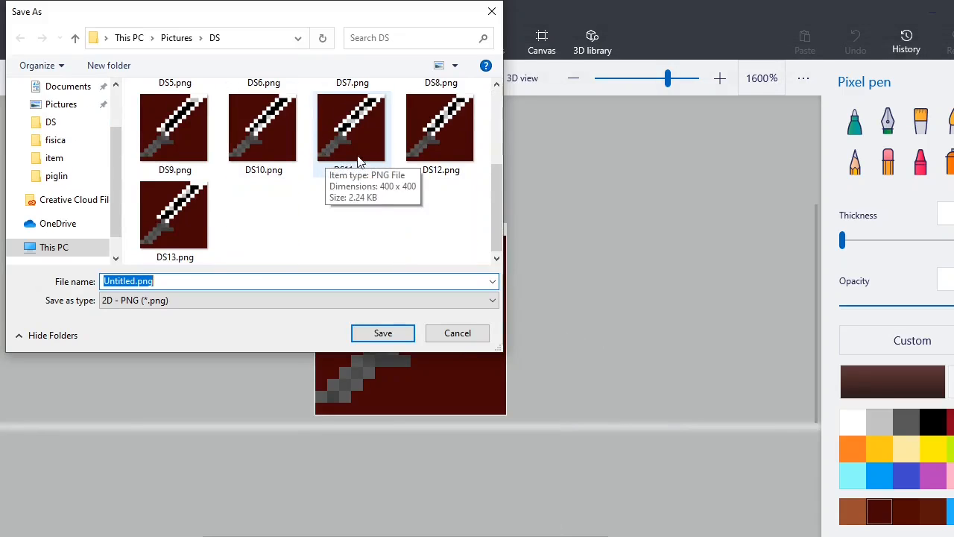
{"action": "mouse_move", "coordinate": [321, 195]}
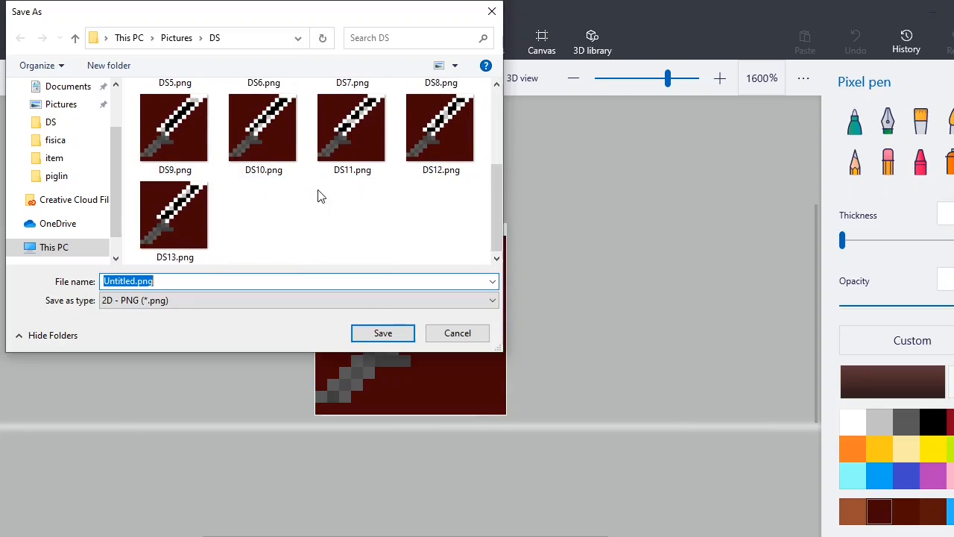
{"action": "scroll", "scroll_direction": "up", "scroll_amount": 3}
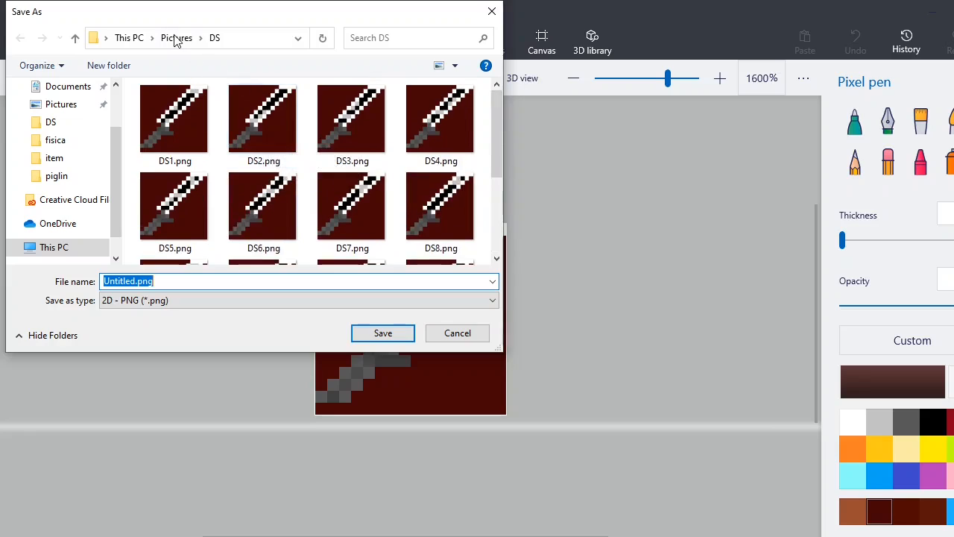
{"action": "scroll", "scroll_direction": "down", "scroll_amount": 3}
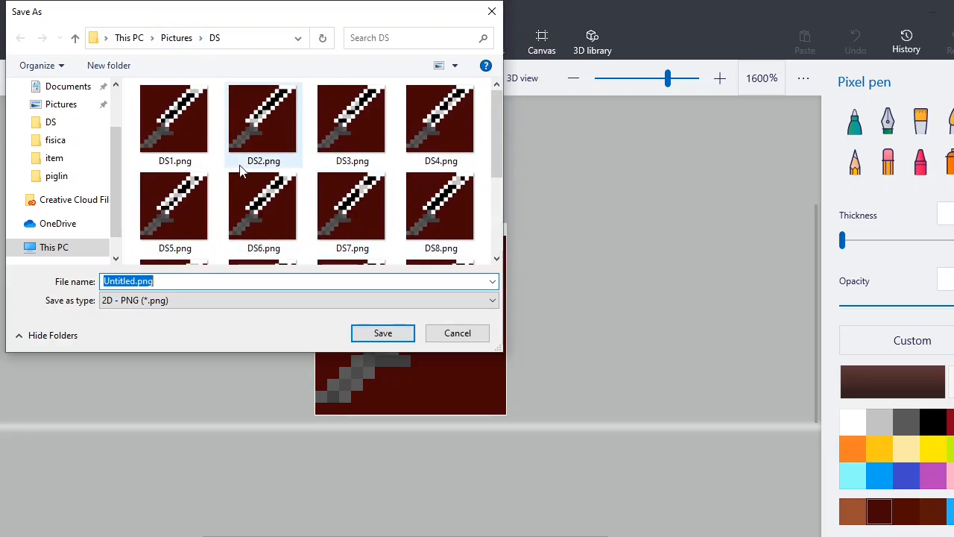
{"action": "scroll", "scroll_direction": "down", "scroll_amount": 3}
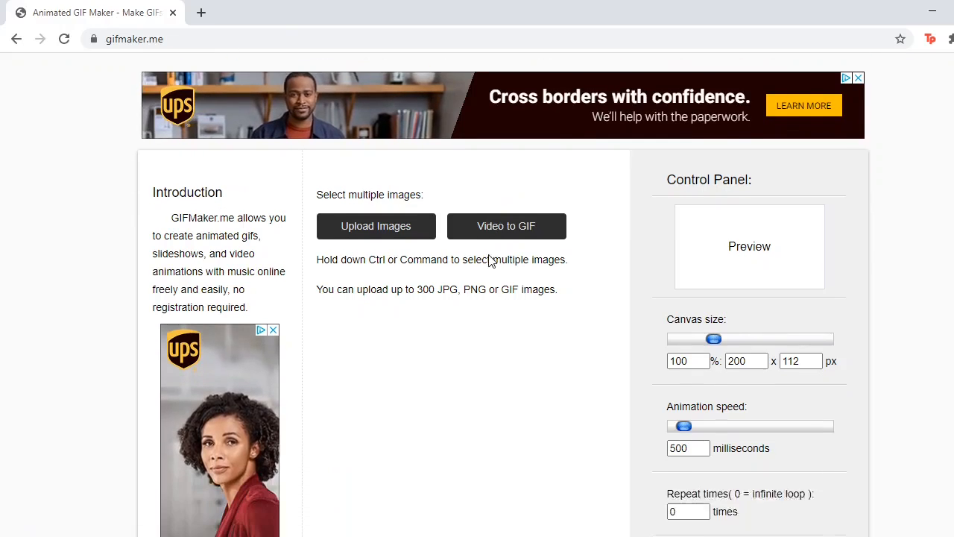
Upload DS1.png through DS13.png from the DS pictures folder to GIFMaker.me
{"action": "scroll", "scroll_direction": "down", "scroll_amount": 3}
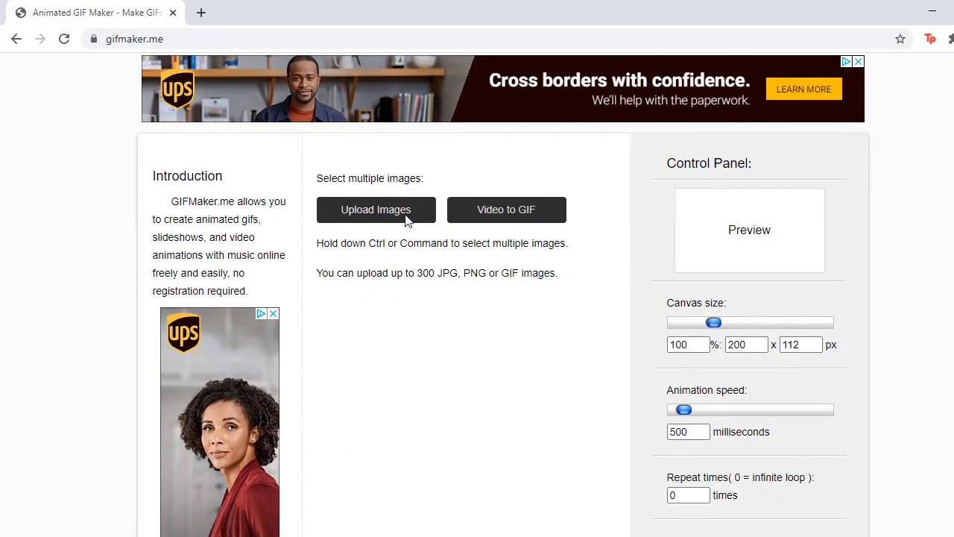
{"action": "left_click", "coordinate": [375, 209]}
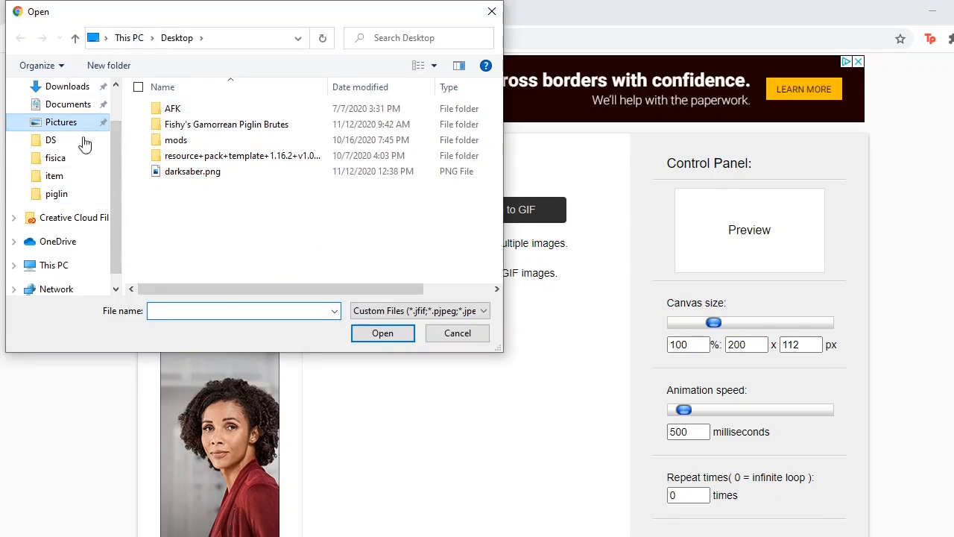
{"action": "double_click", "coordinate": [51, 141]}
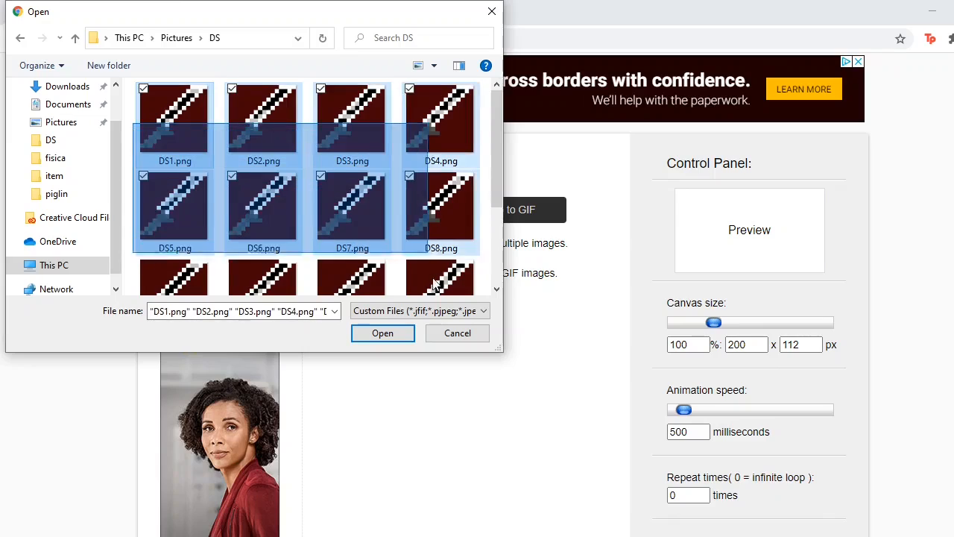
{"action": "scroll", "scroll_direction": "down", "scroll_amount": 3}
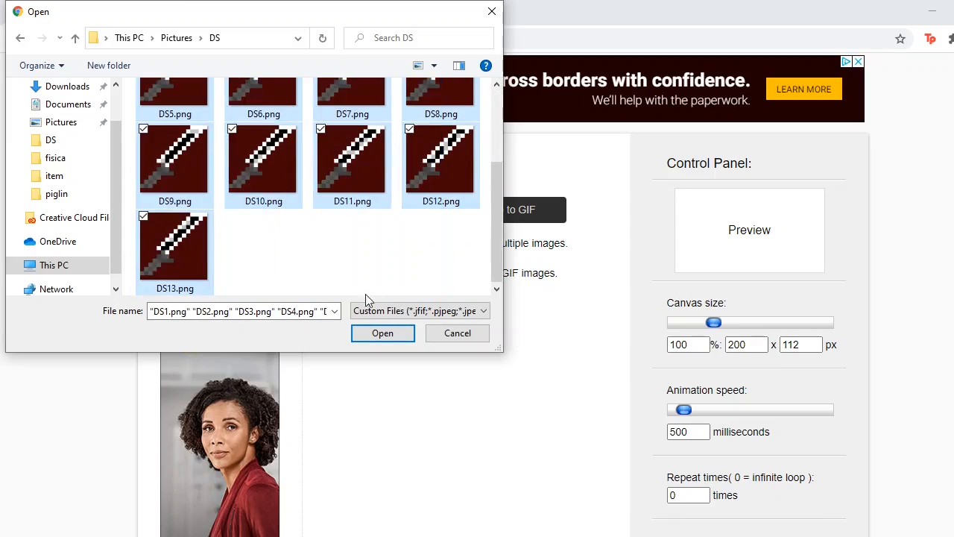
{"action": "left_click", "coordinate": [382, 332]}
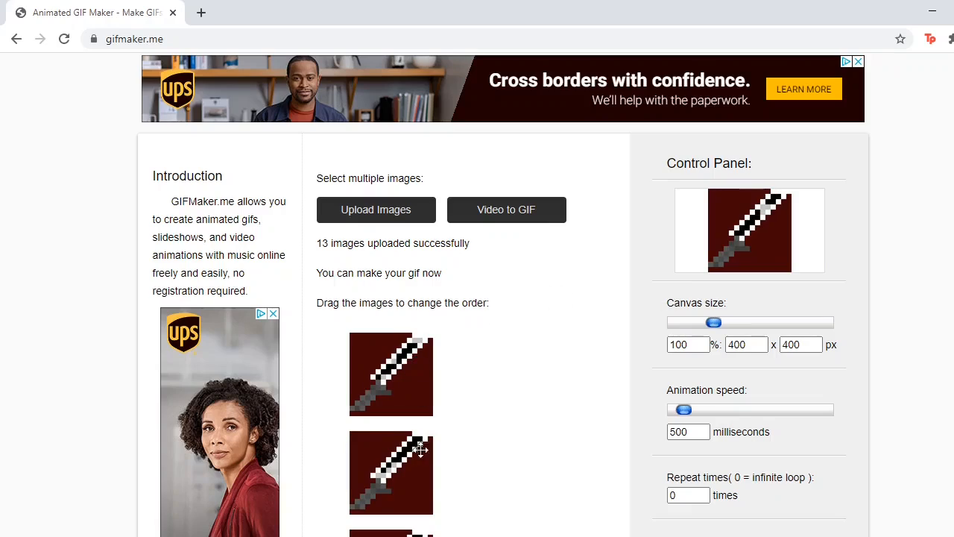
{"action": "mouse_move", "coordinate": [596, 328]}
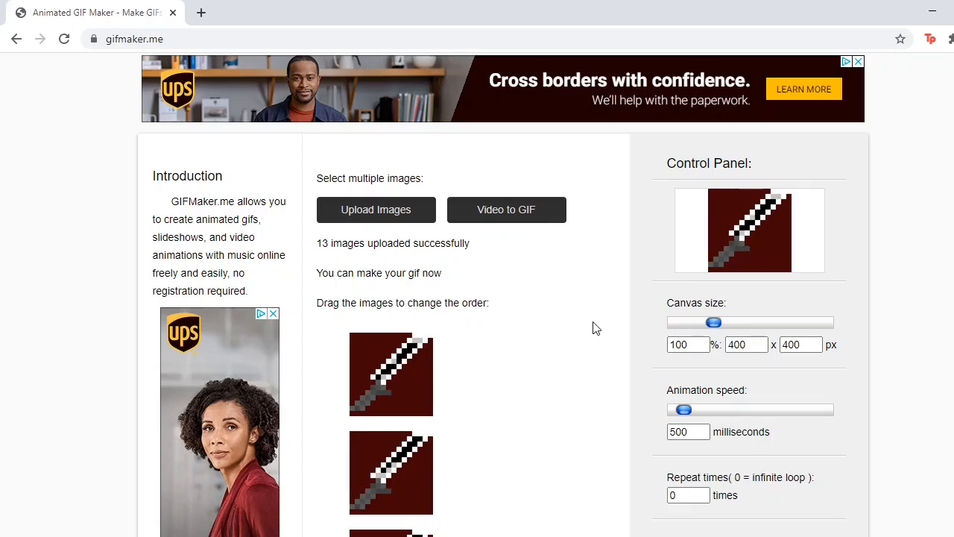
{"action": "scroll", "scroll_direction": "down", "scroll_amount": 3}
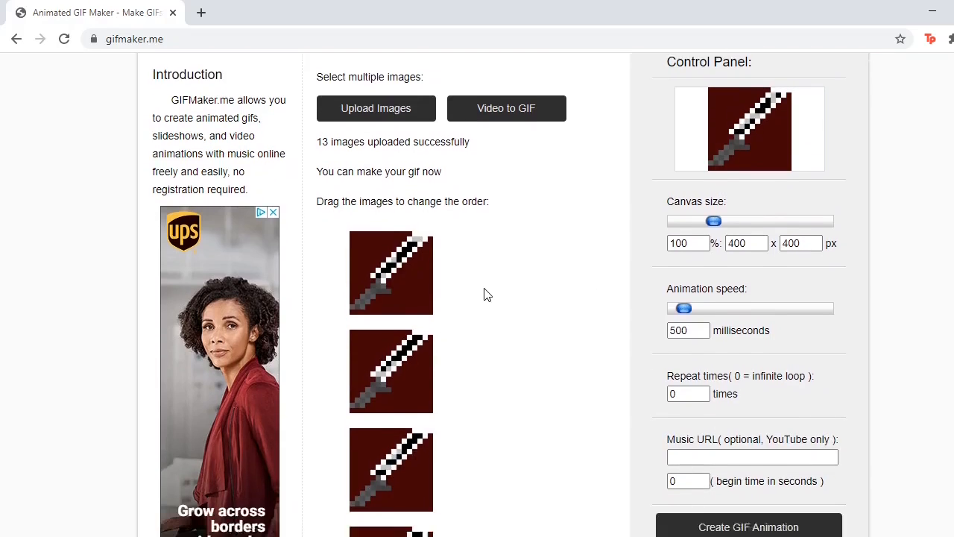
{"action": "scroll", "scroll_direction": "down", "scroll_amount": 3}
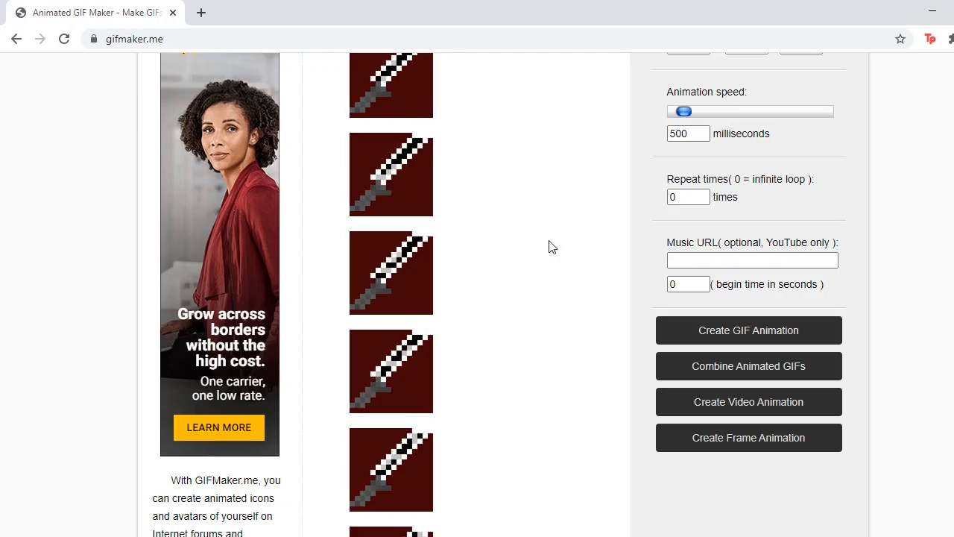
{"action": "scroll", "scroll_direction": "down", "scroll_amount": 3}
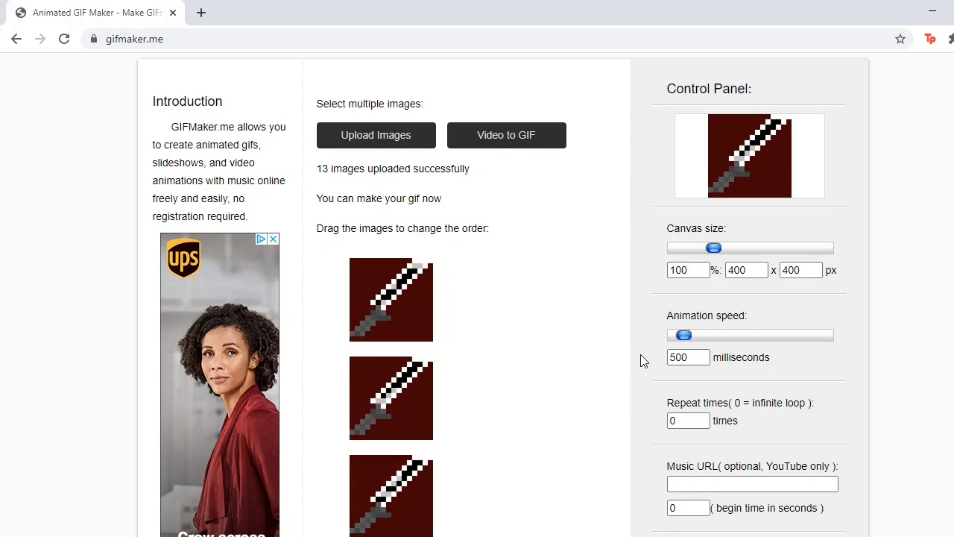
Test the Animation speed slider, then set the frame delay to 100 milliseconds
{"action": "left_click_drag", "start_coordinate": [683, 334], "coordinate": [692, 334]}
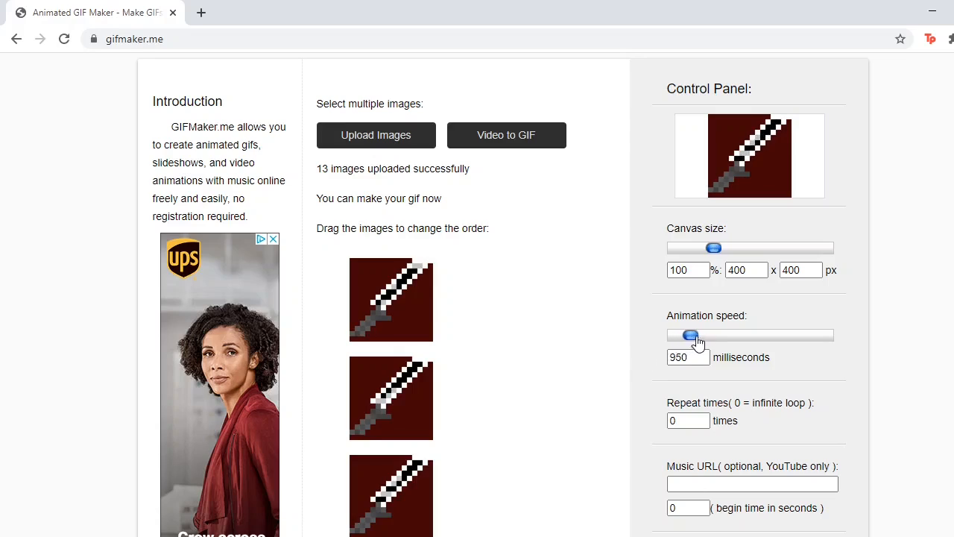
{"action": "left_click_drag", "start_coordinate": [689, 334], "coordinate": [694, 334]}
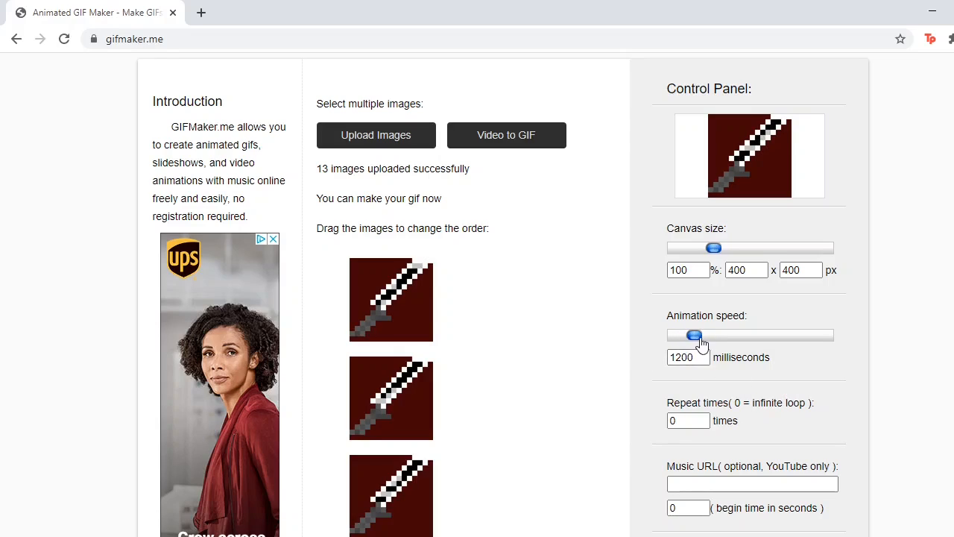
{"action": "left_click_drag", "start_coordinate": [695, 334], "coordinate": [677, 334]}
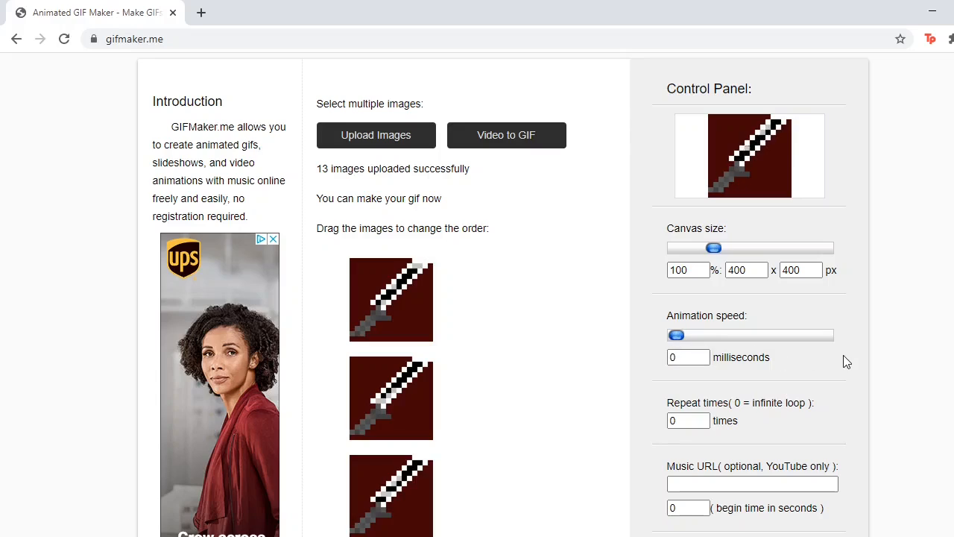
{"action": "left_click_drag", "start_coordinate": [677, 334], "coordinate": [826, 334]}
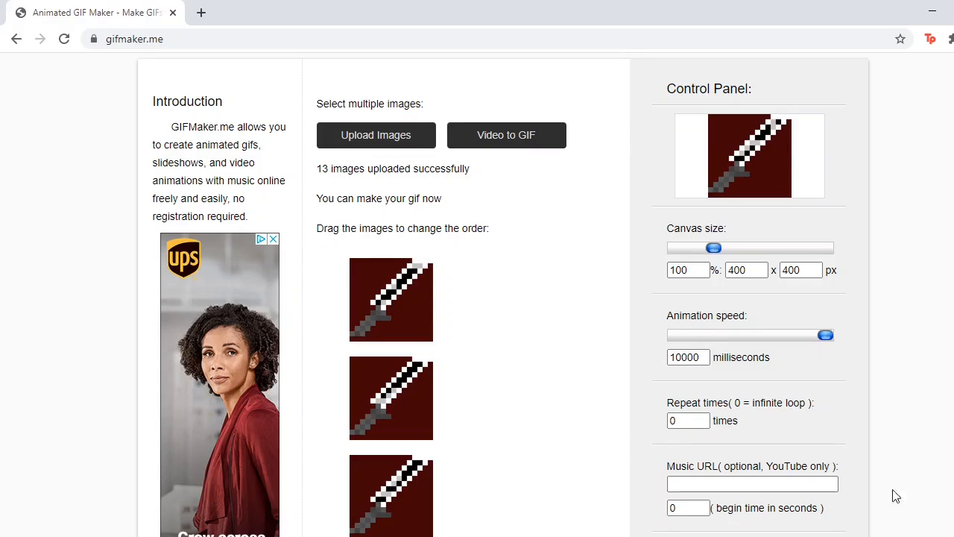
{"action": "mouse_move", "coordinate": [751, 198]}
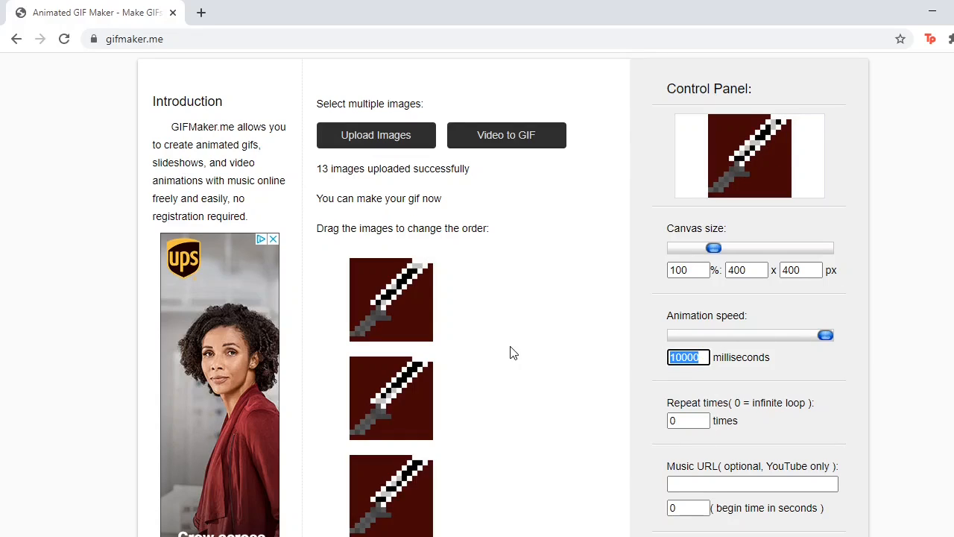
{"action": "left_click_drag", "start_coordinate": [826, 334], "coordinate": [677, 334]}
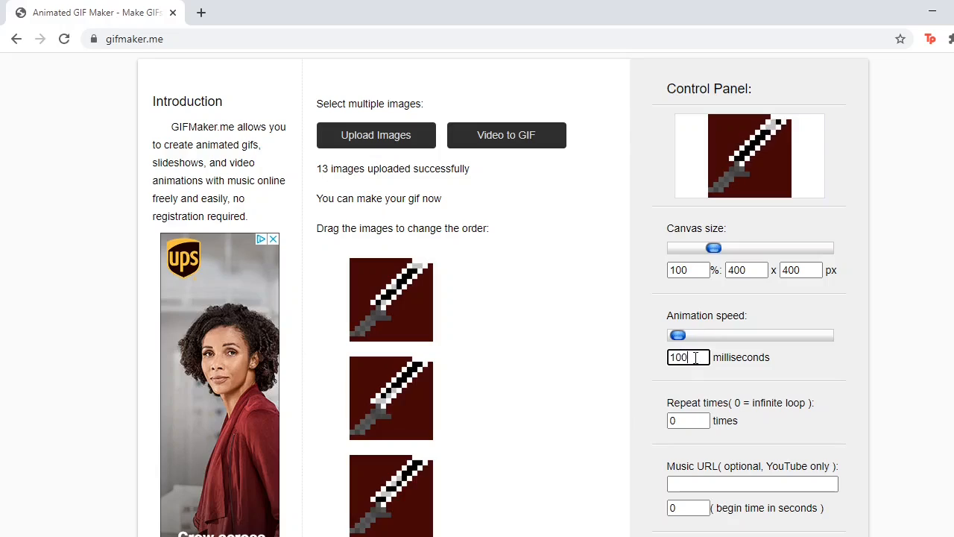
{"action": "type", "text": "50"}
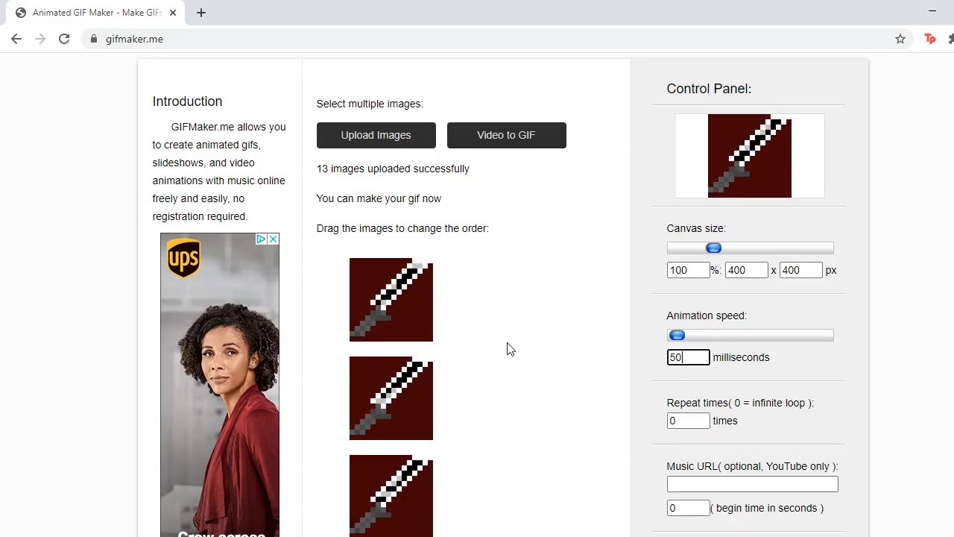
{"action": "type", "text": "100"}
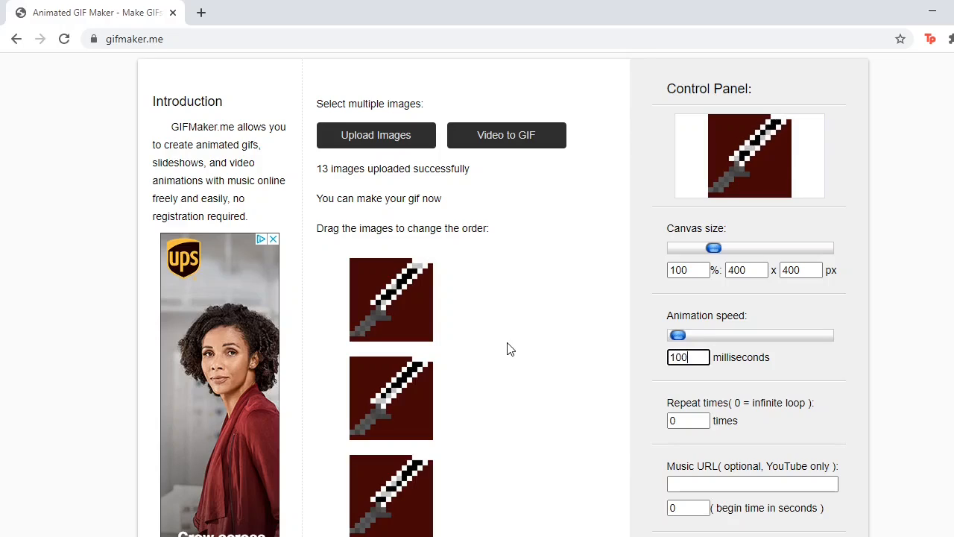
{"action": "mouse_move", "coordinate": [800, 220]}
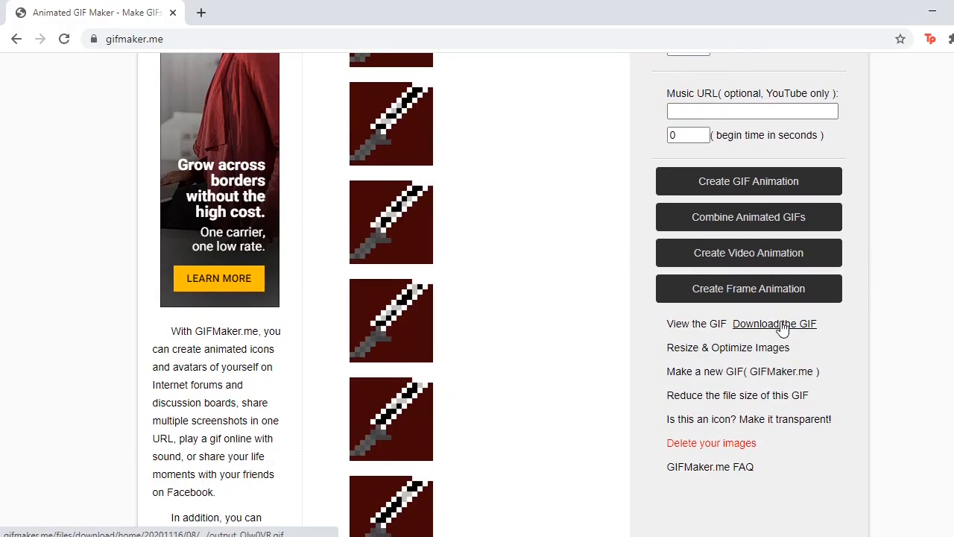
Download the generated Darksaber GIF and open the downloaded file
{"action": "left_click", "coordinate": [773, 322]}
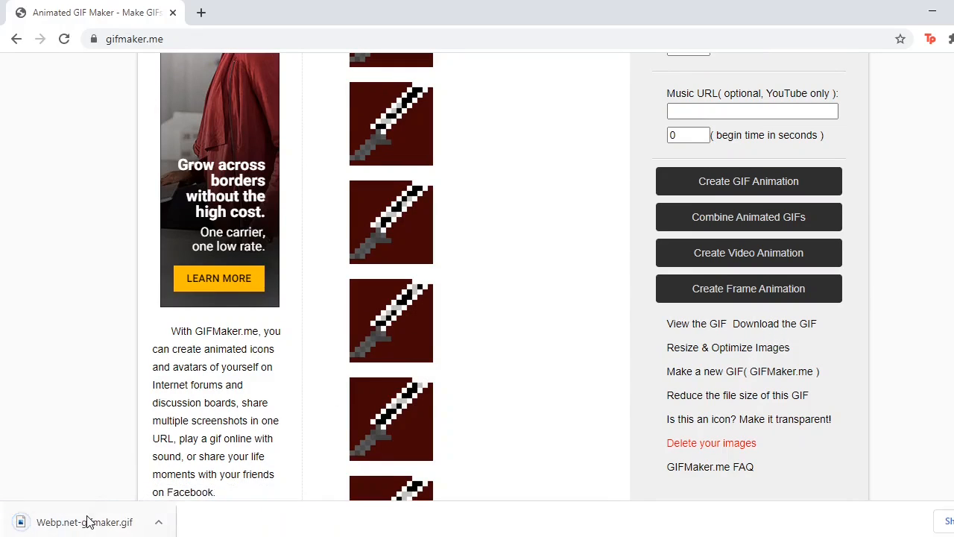
{"action": "left_click", "coordinate": [84, 522]}
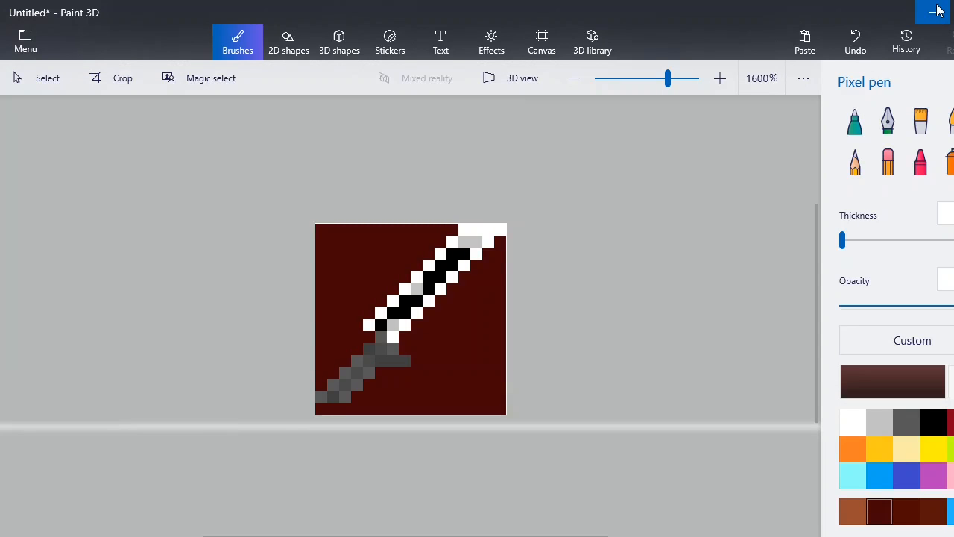
{"action": "mouse_move", "coordinate": [933, 12]}
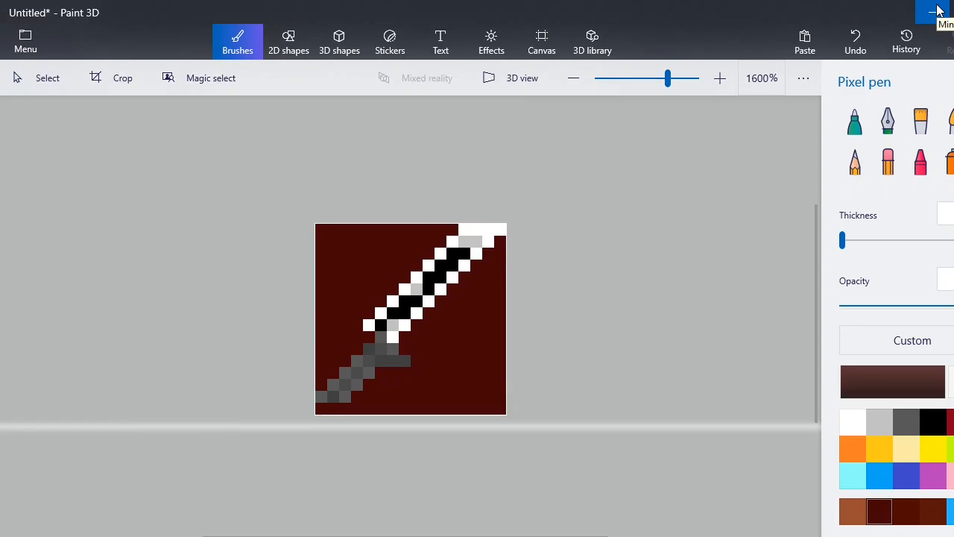